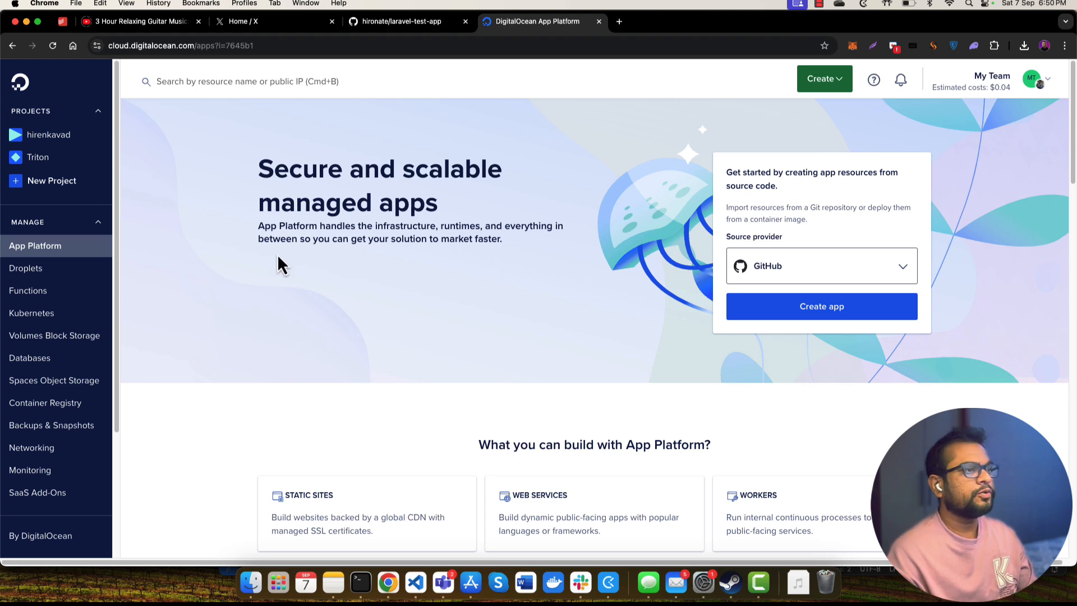
{"action": "mouse_move", "coordinate": [361, 271]}
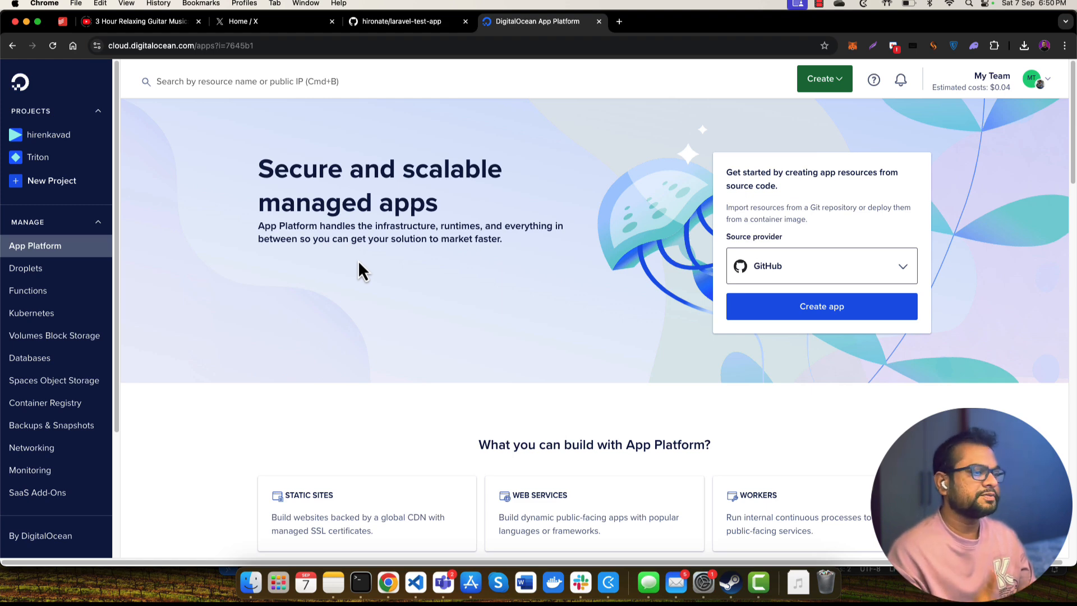
Look over the laravel-test-app GitHub repository's project files and README on the main branch
{"action": "scroll", "scroll_direction": "down", "scroll_amount": 3}
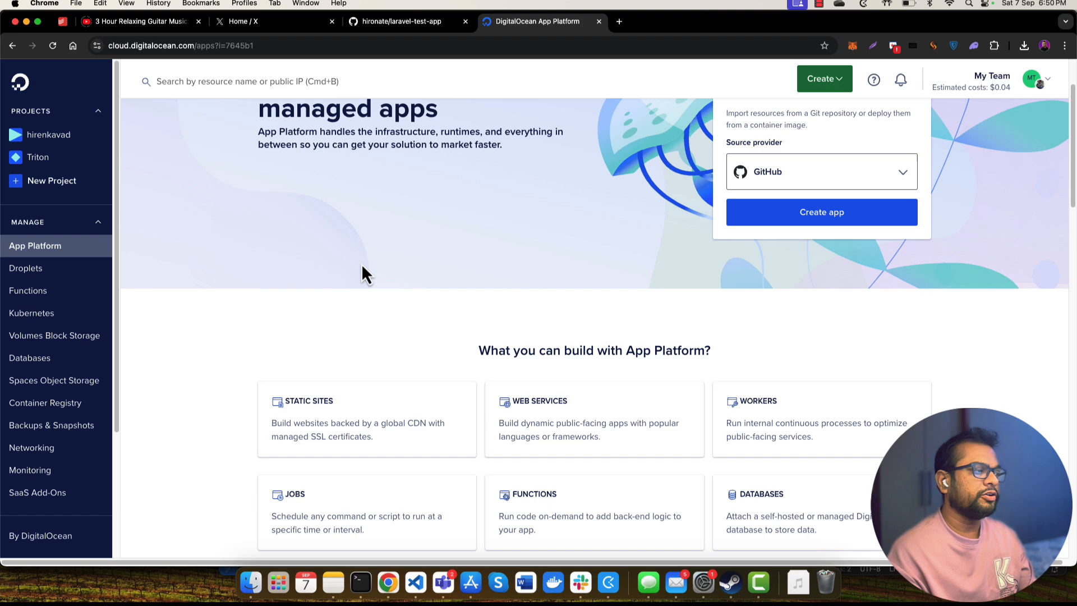
{"action": "scroll", "scroll_direction": "down", "scroll_amount": 3}
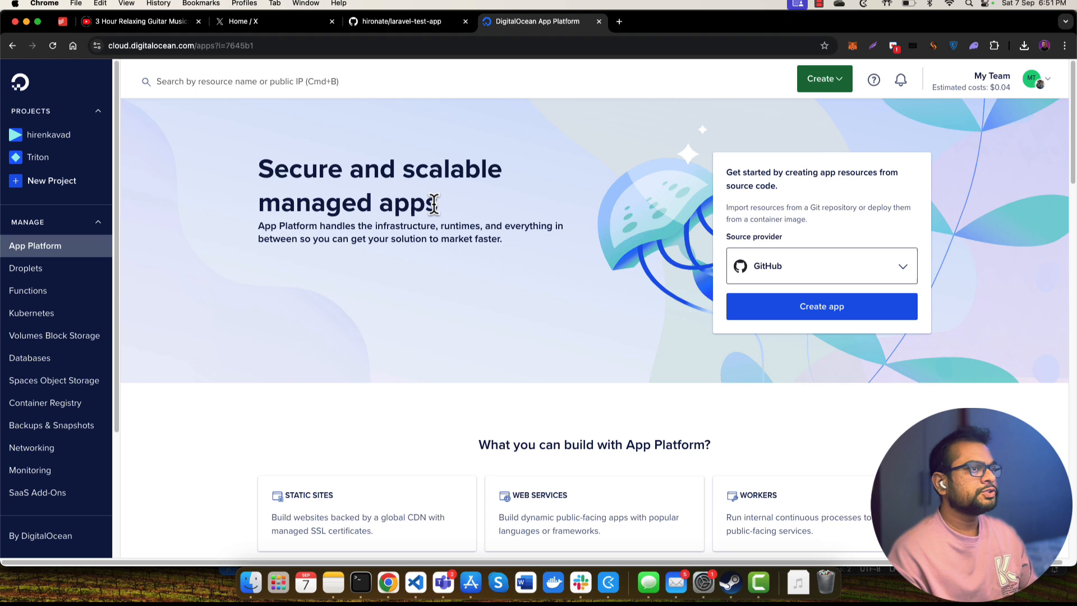
{"action": "mouse_move", "coordinate": [420, 45]}
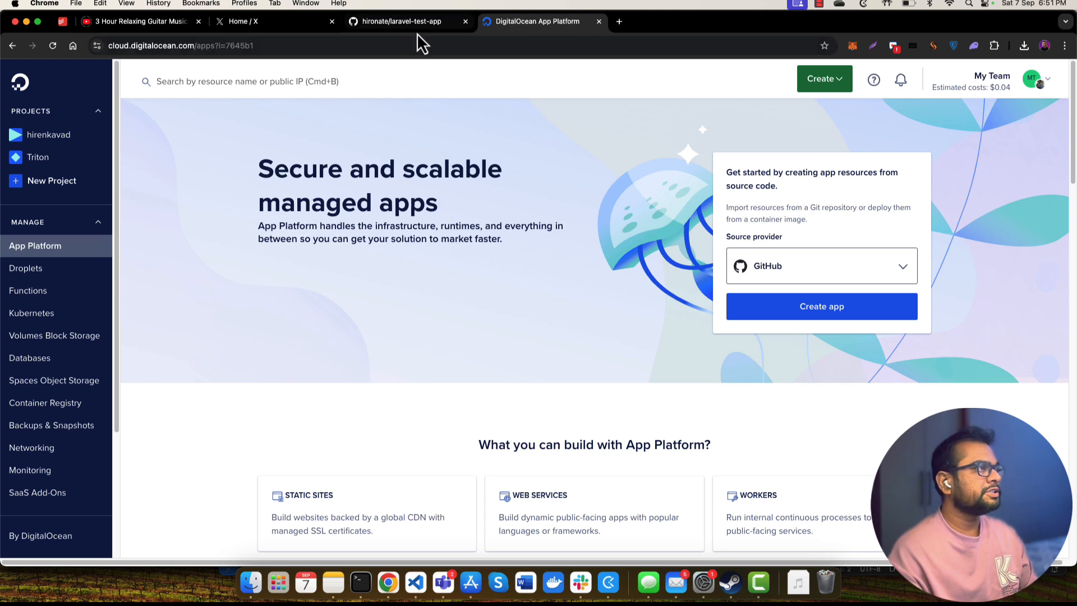
{"action": "left_click", "coordinate": [404, 22]}
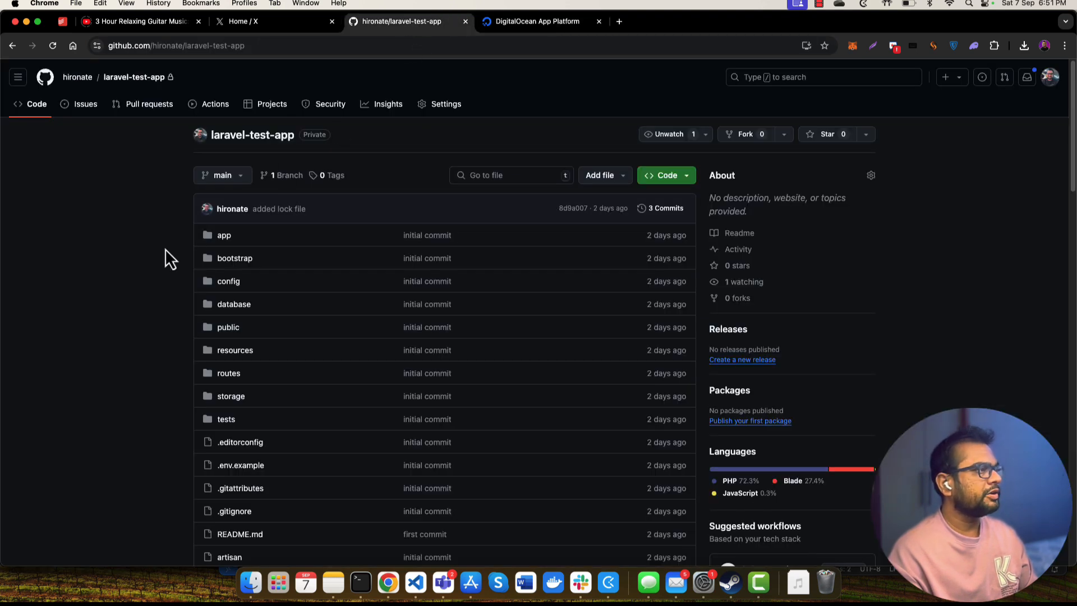
{"action": "scroll", "scroll_direction": "down", "scroll_amount": 3}
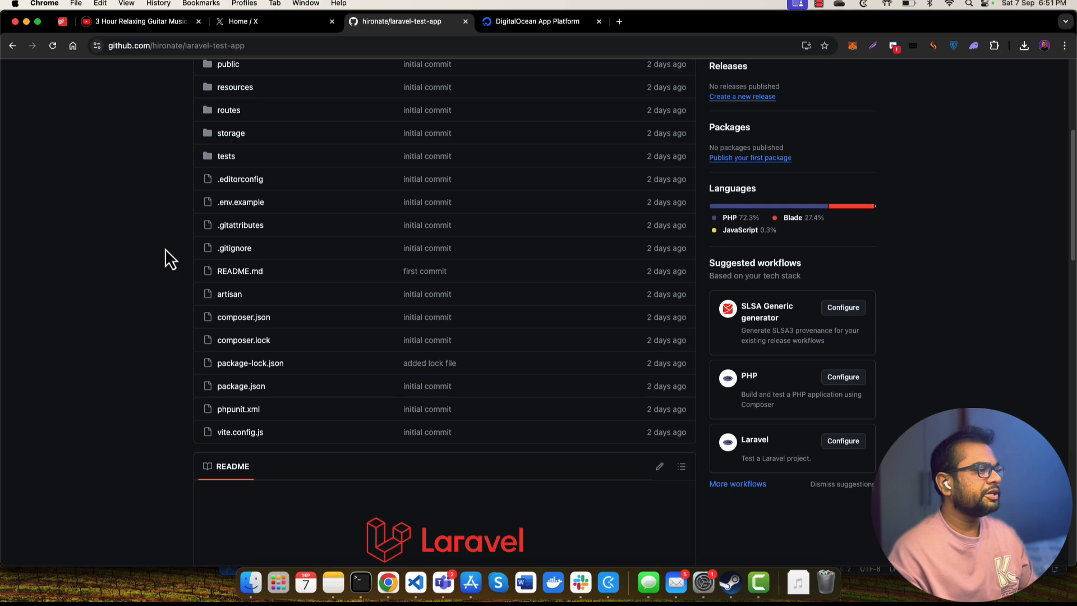
{"action": "scroll", "scroll_direction": "down", "scroll_amount": 3}
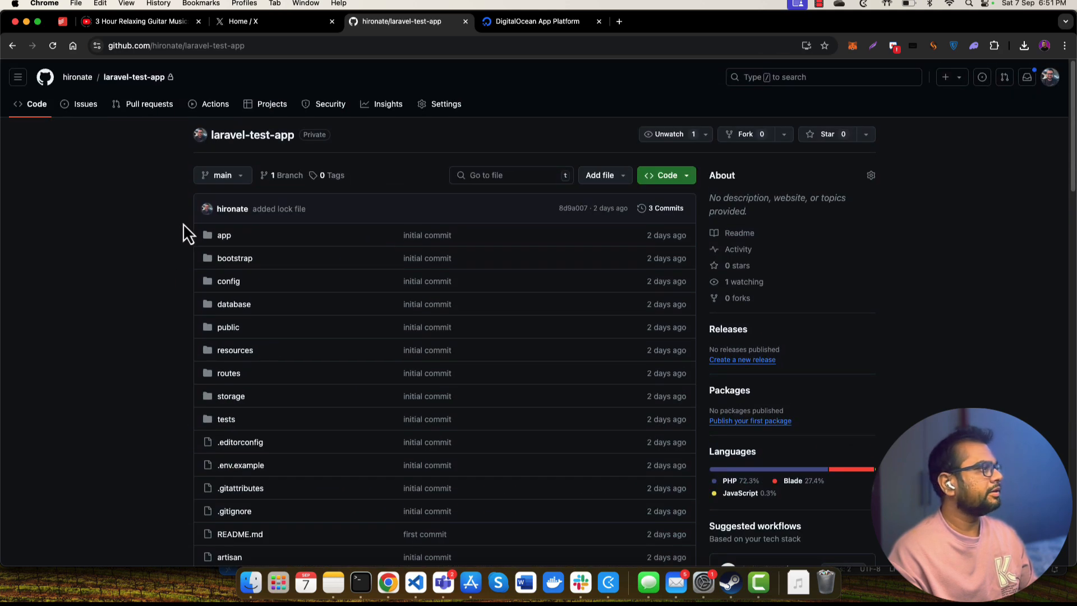
Switch back to the App Platform getting-started page with GitHub as the source
{"action": "left_click", "coordinate": [537, 21]}
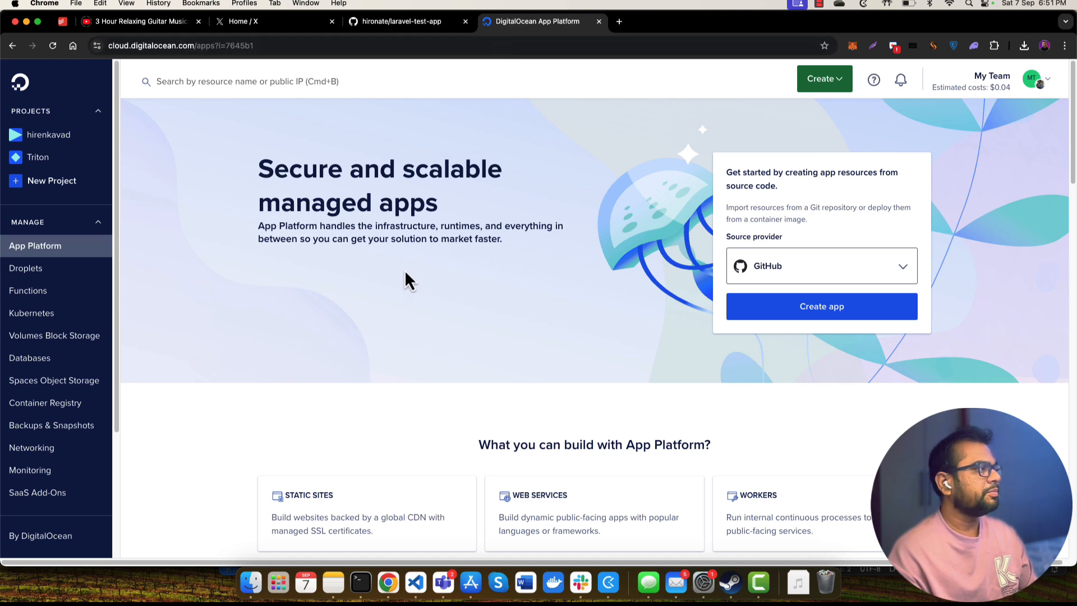
{"action": "mouse_move", "coordinate": [76, 264]}
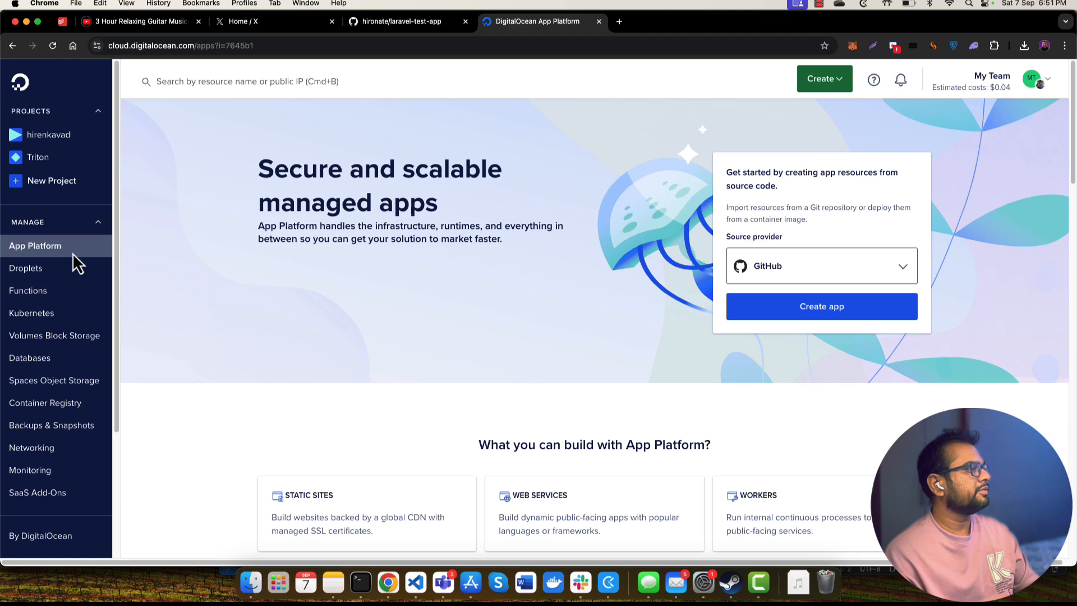
{"action": "mouse_move", "coordinate": [562, 288]}
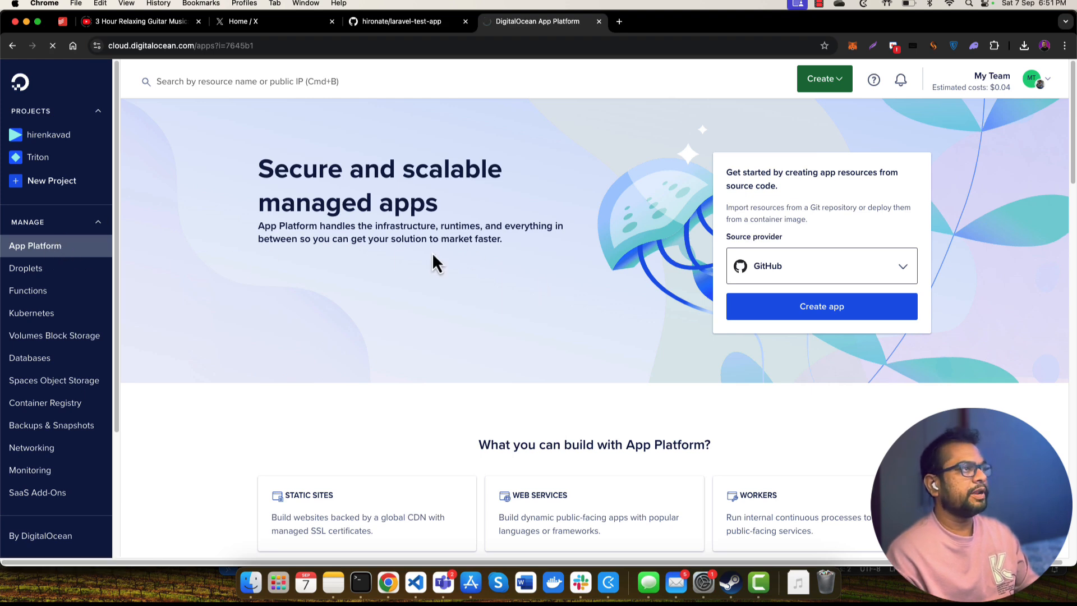
{"action": "mouse_move", "coordinate": [556, 260]}
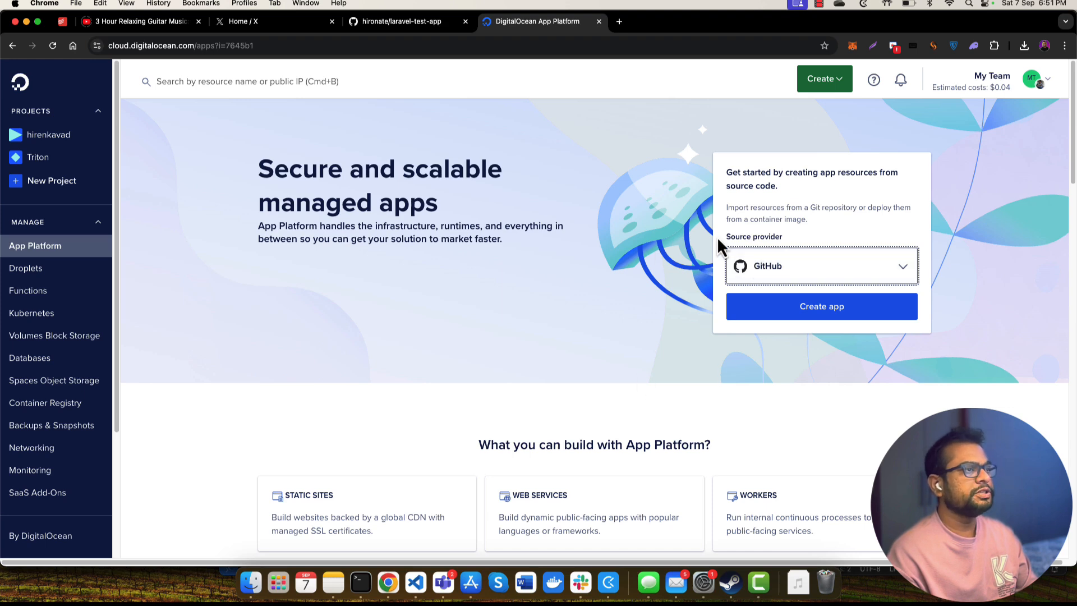
{"action": "mouse_move", "coordinate": [779, 282]}
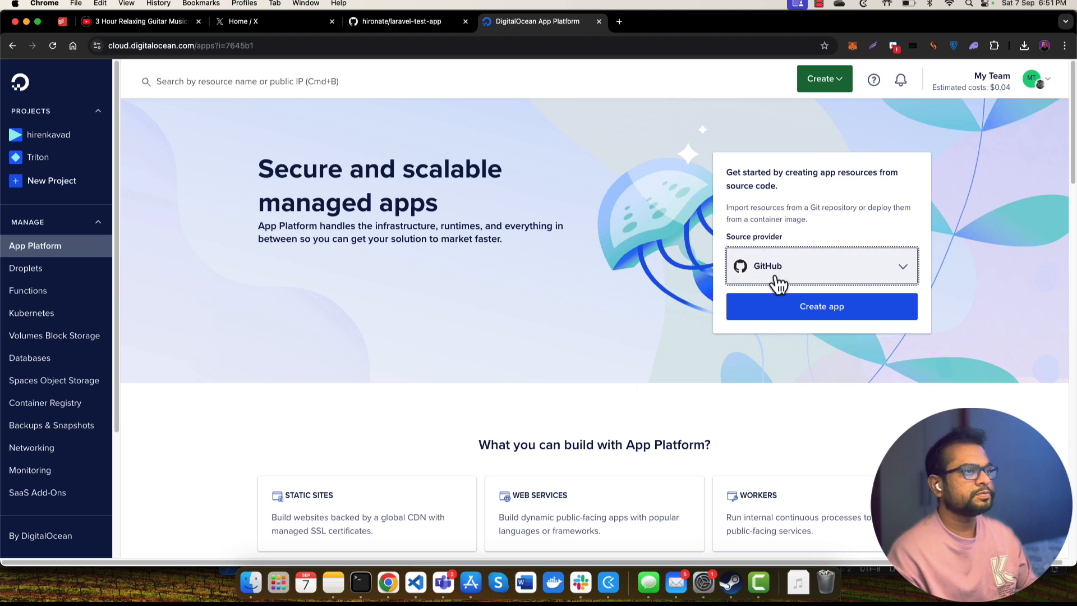
{"action": "mouse_move", "coordinate": [808, 283]}
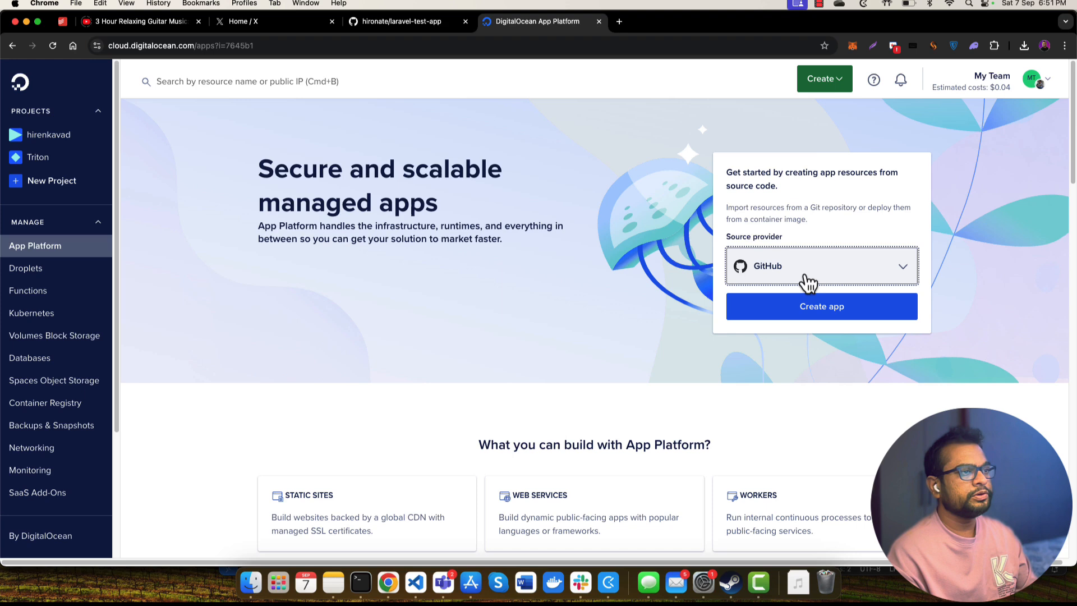
{"action": "mouse_move", "coordinate": [802, 321]}
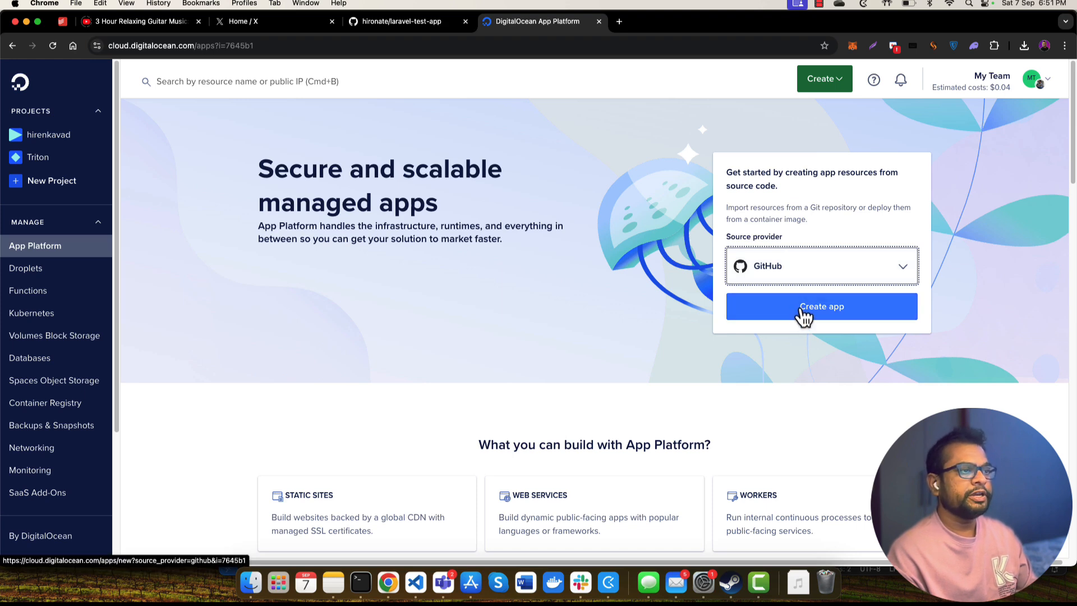
Create a new app, filtering repositories by 'test' and choosing laravel-test-app
{"action": "left_click", "coordinate": [821, 307]}
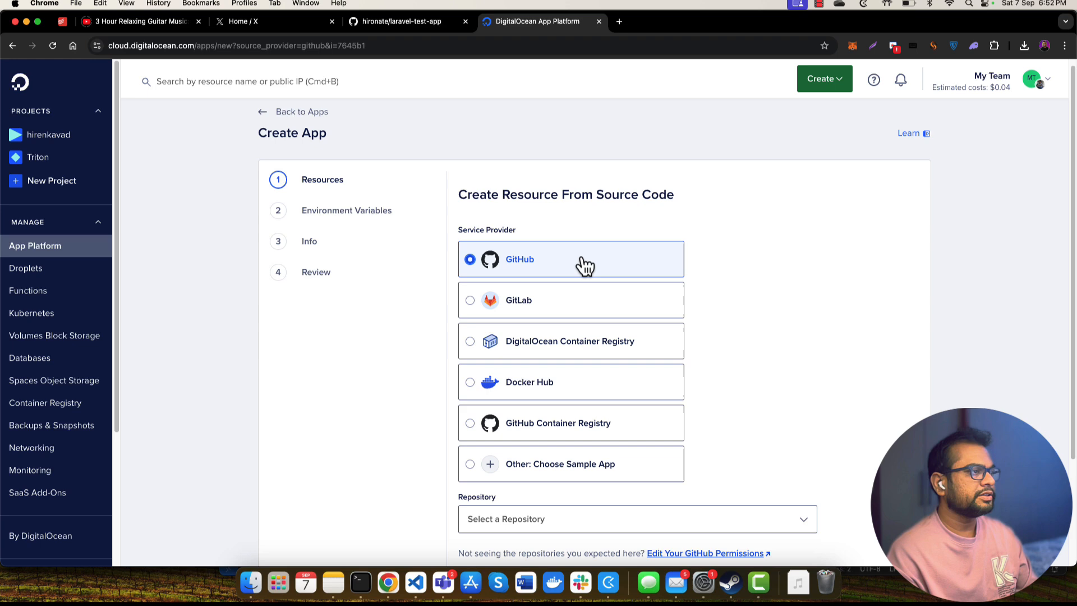
{"action": "left_click", "coordinate": [637, 519]}
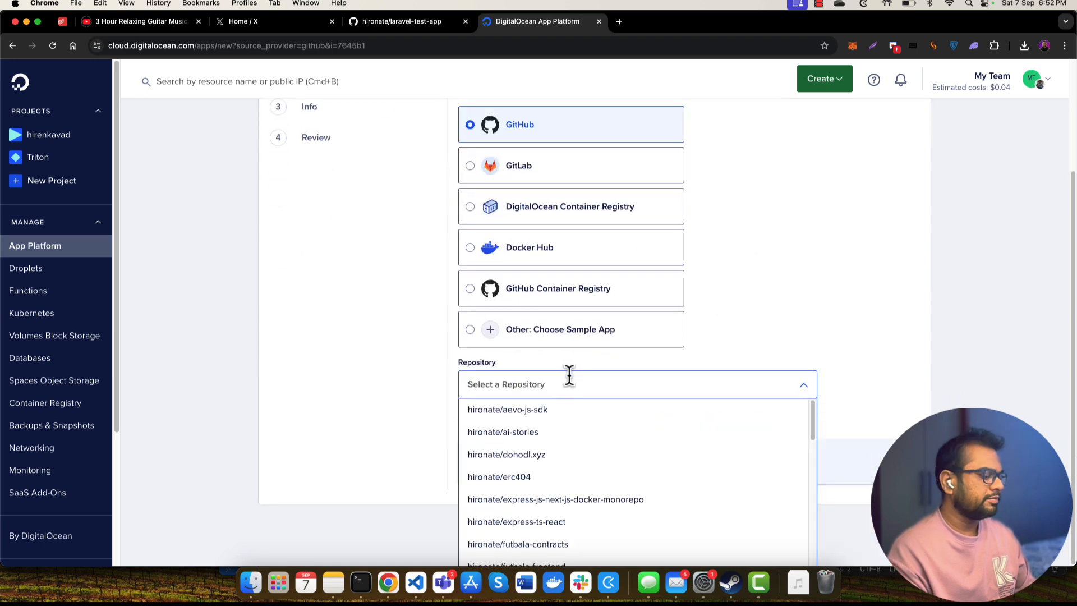
{"action": "type", "text": "test"}
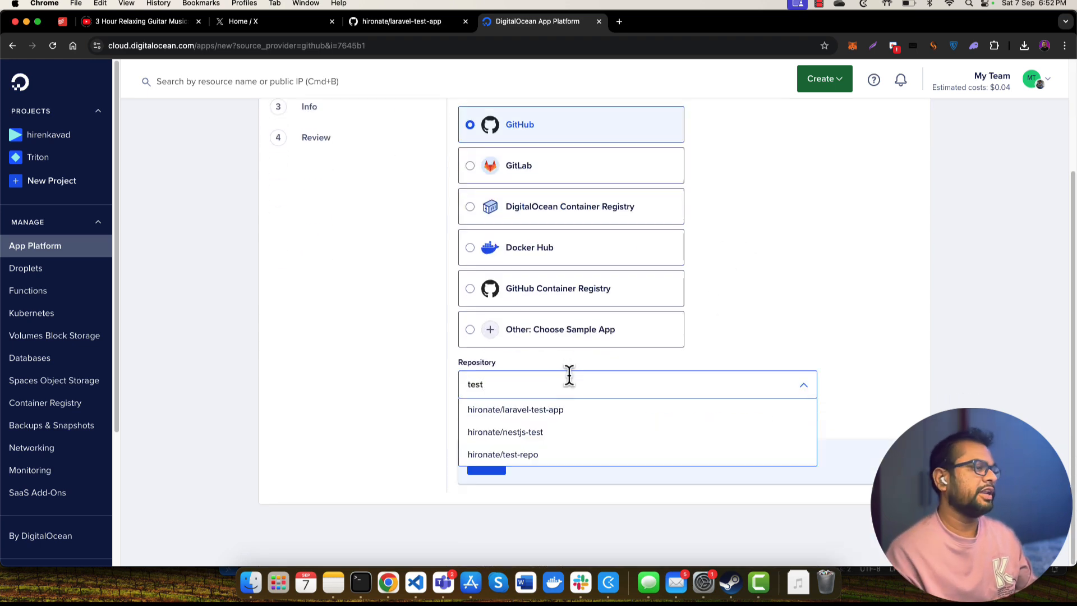
{"action": "left_click", "coordinate": [515, 410]}
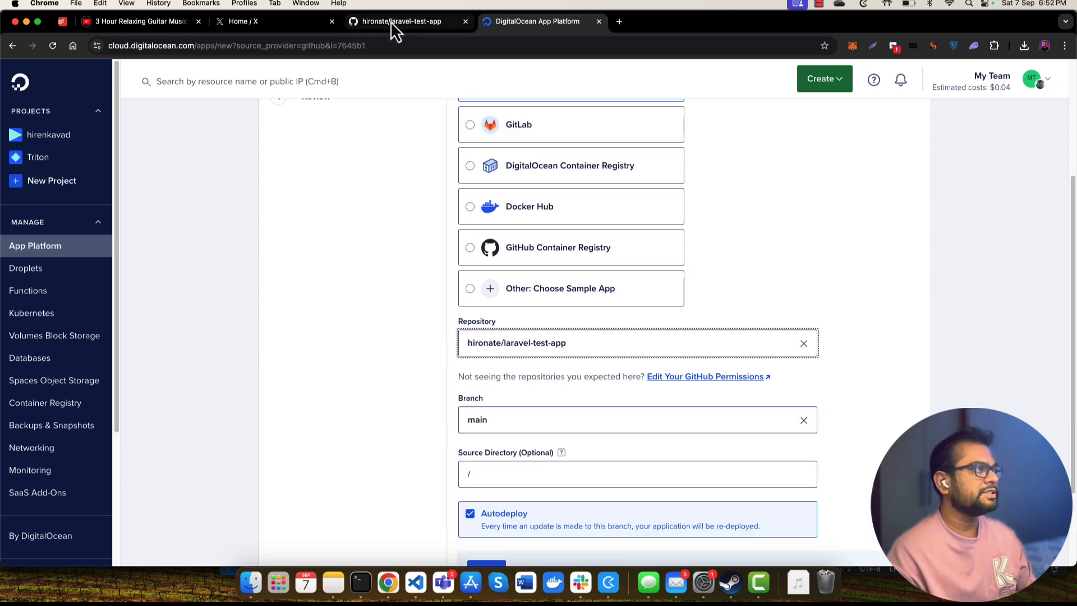
{"action": "scroll", "scroll_direction": "down", "scroll_amount": 3}
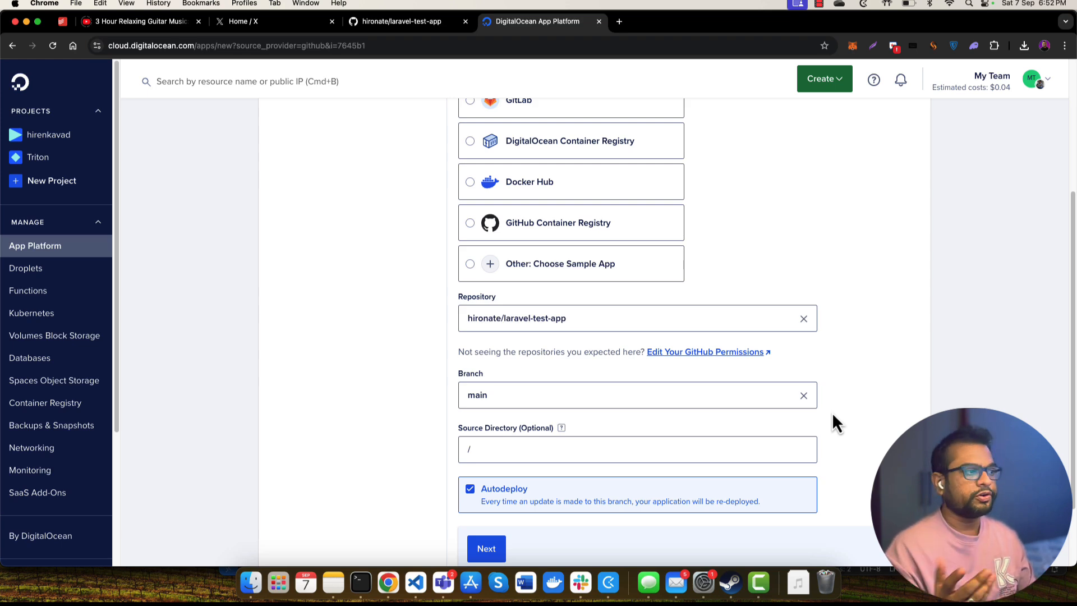
{"action": "left_click", "coordinate": [569, 450]}
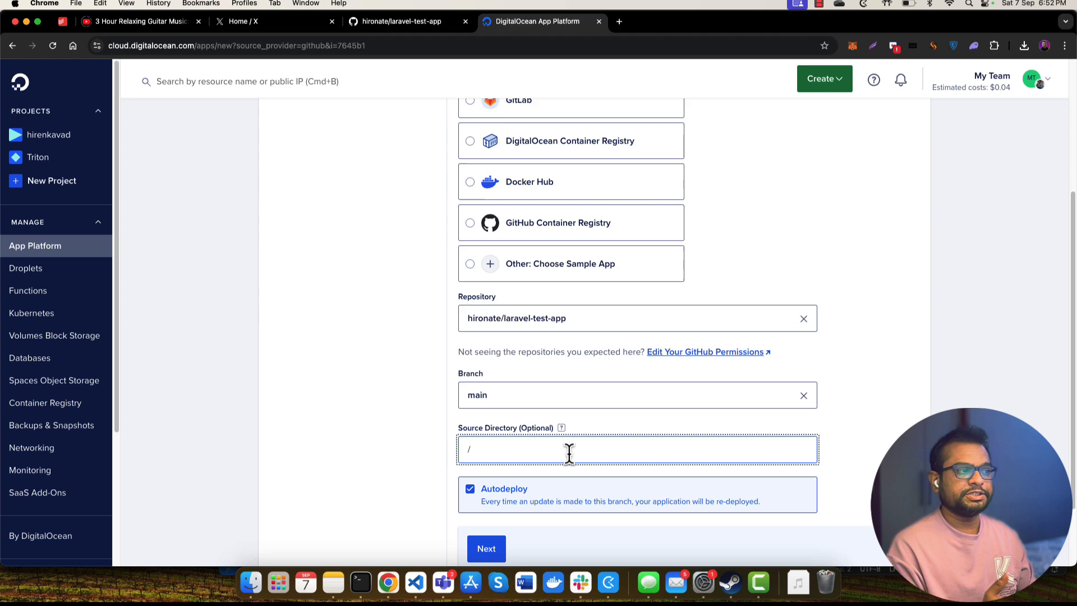
{"action": "scroll", "scroll_direction": "down", "scroll_amount": 3}
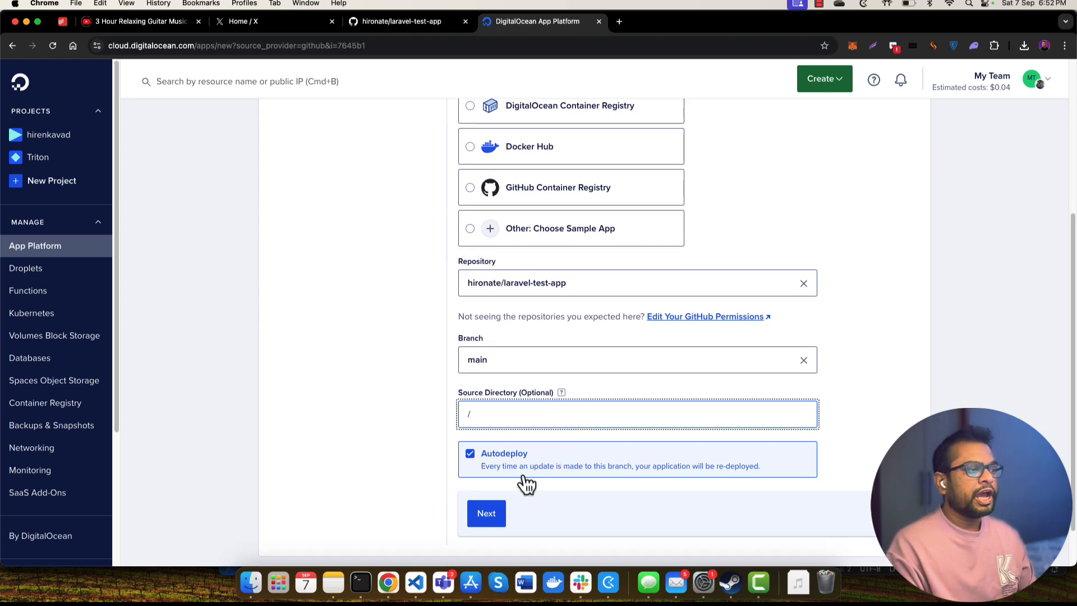
{"action": "mouse_move", "coordinate": [806, 444]}
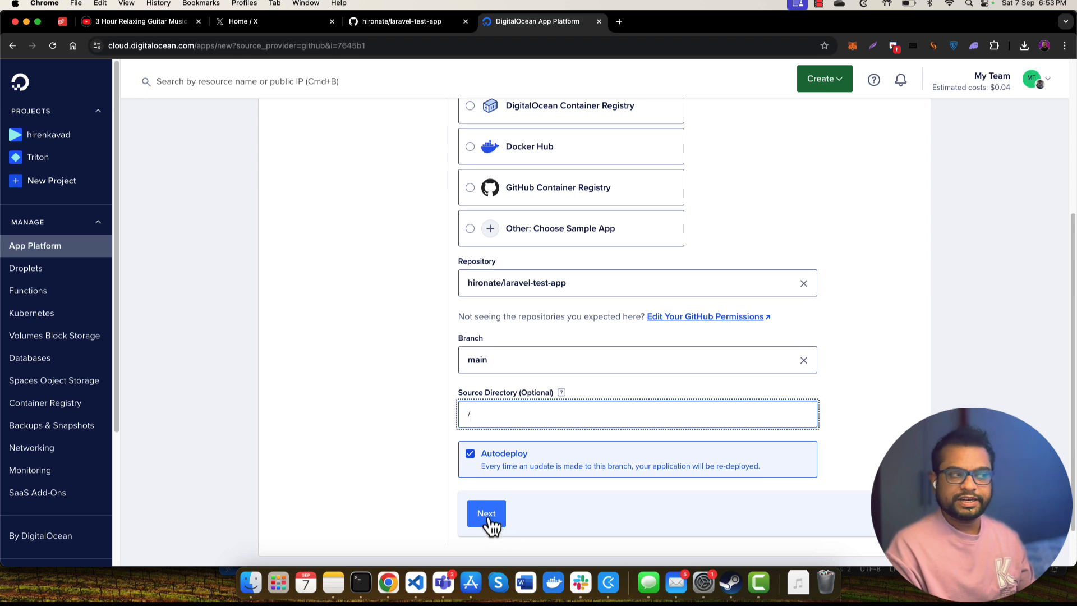
Advance to the Resources step and open laravel-test-app's web service settings
{"action": "left_click", "coordinate": [486, 513]}
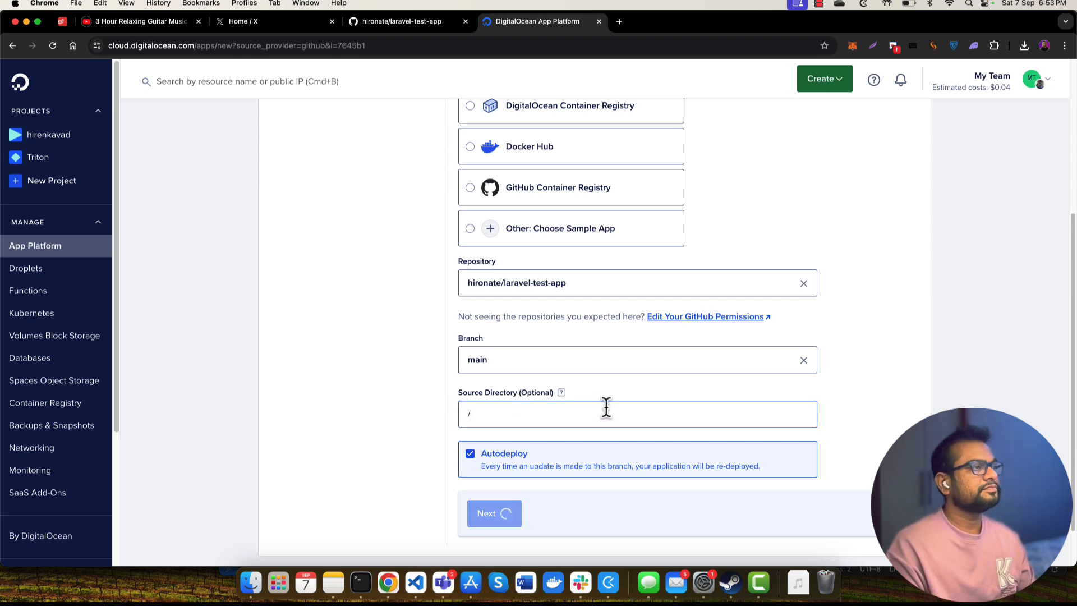
{"action": "left_click", "coordinate": [493, 514]}
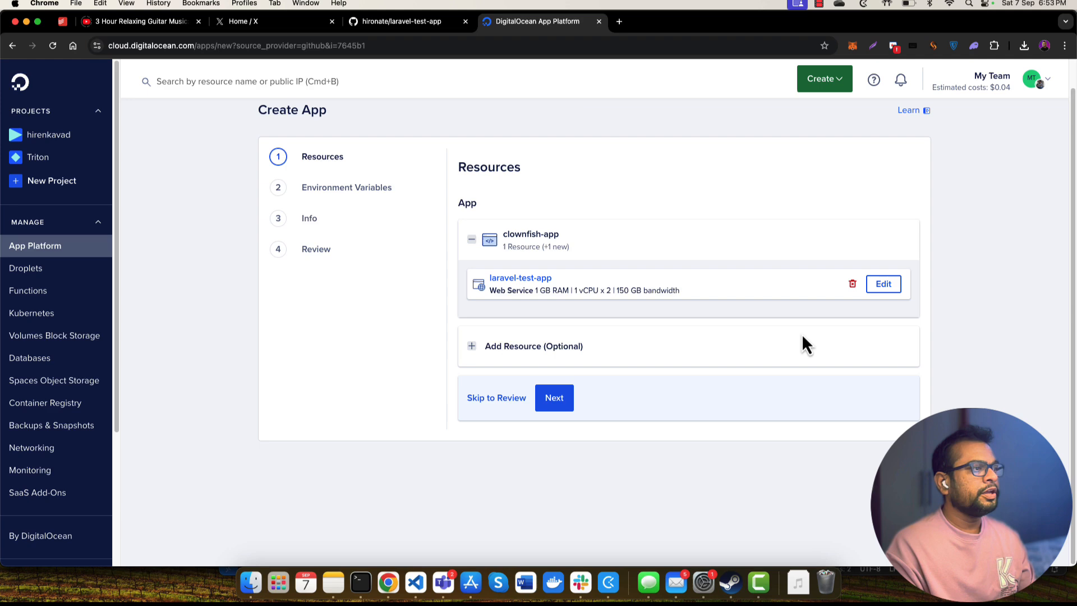
{"action": "mouse_move", "coordinate": [596, 232]}
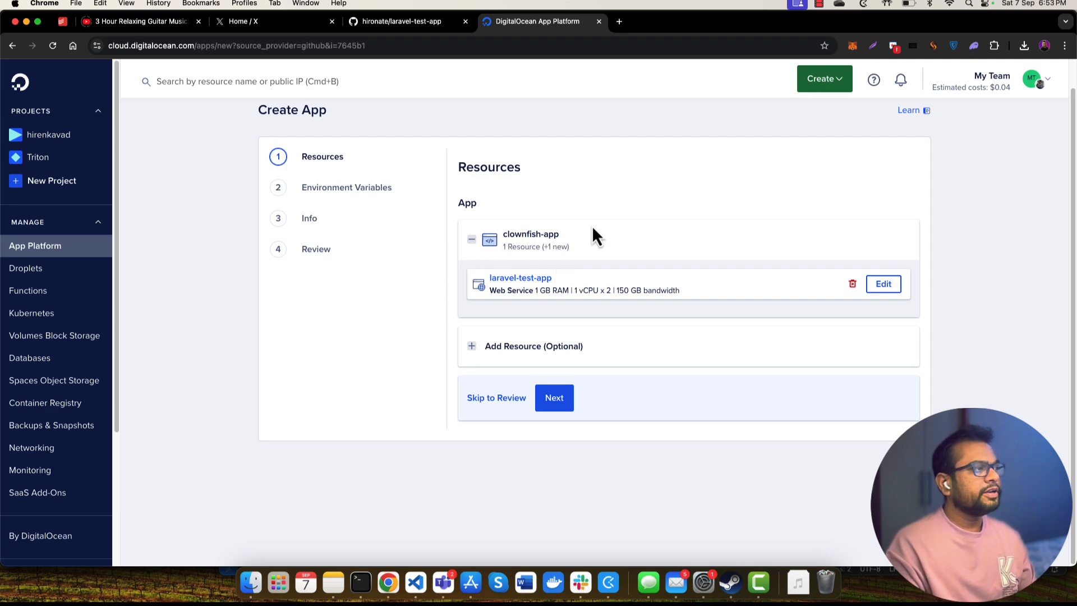
{"action": "mouse_move", "coordinate": [510, 217]}
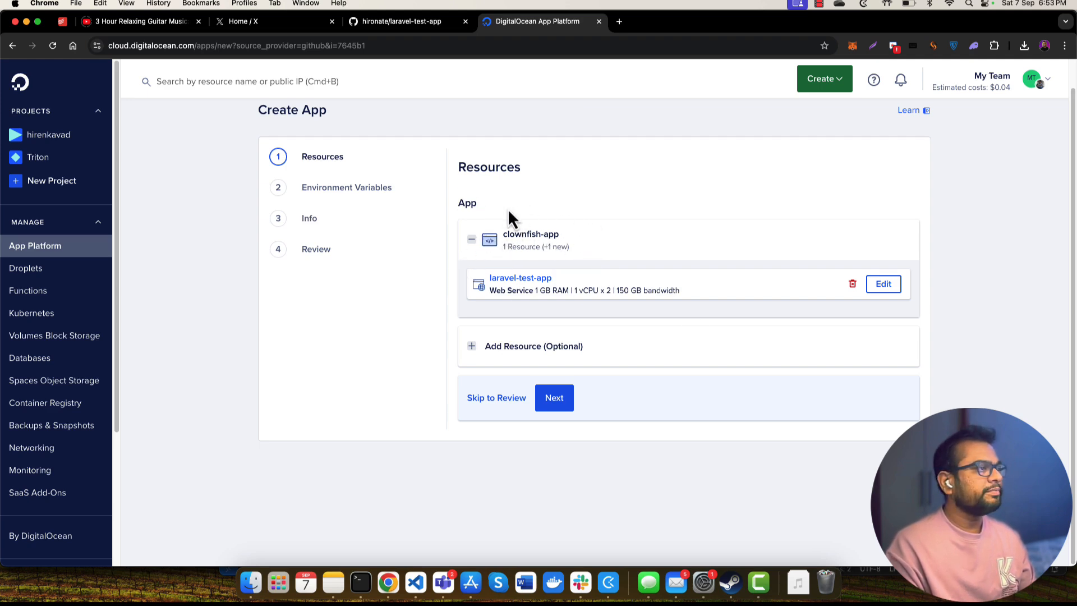
{"action": "mouse_move", "coordinate": [767, 298]}
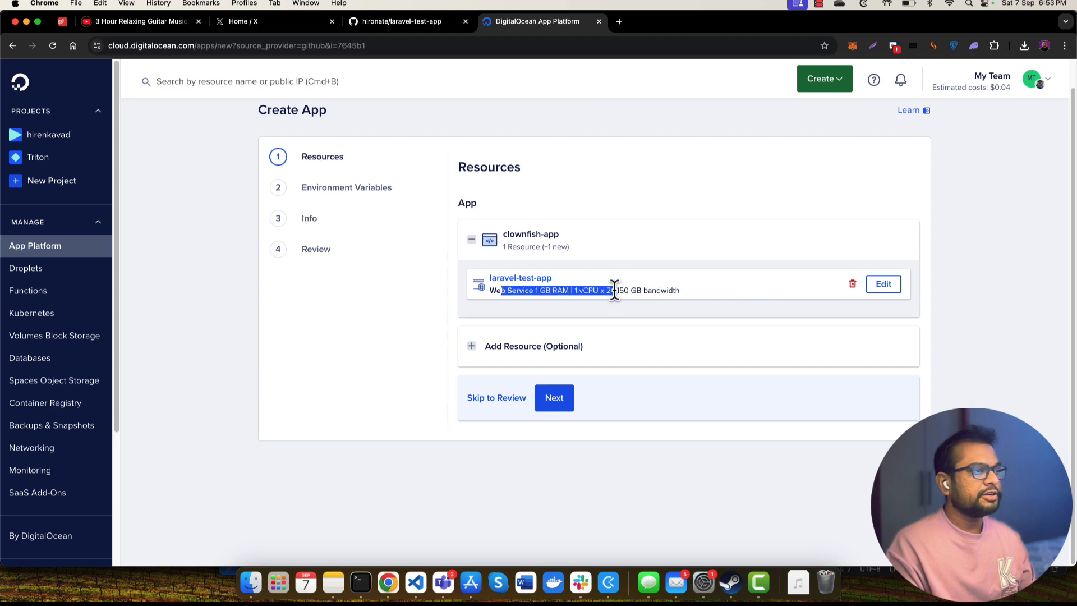
{"action": "left_click", "coordinate": [883, 284]}
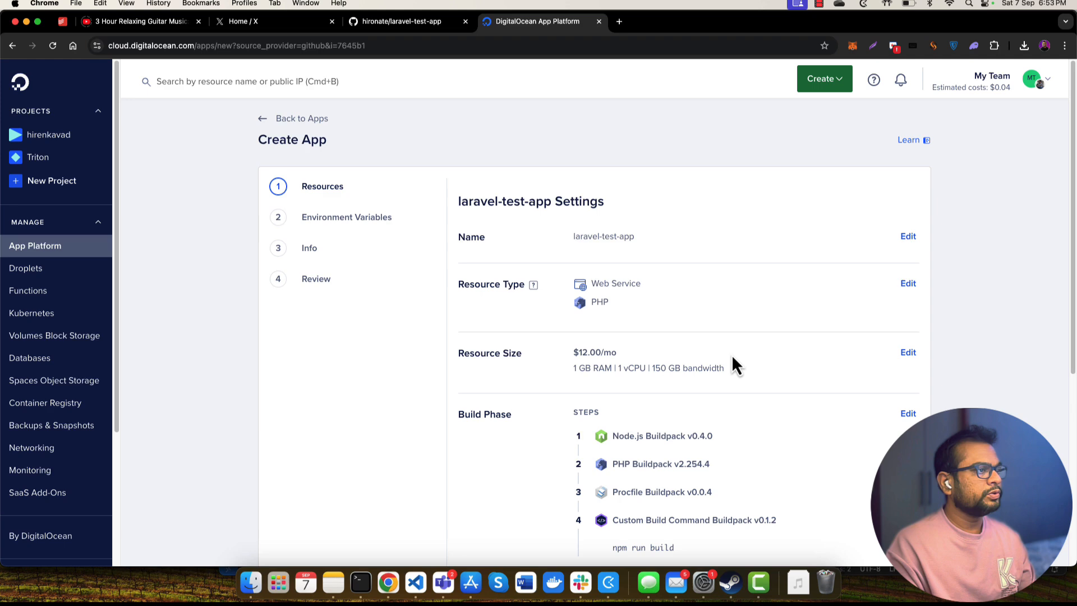
Save the $5.00/mo shared instance size (512 MB RAM, 1 vCPU) for laravel-test-app
{"action": "scroll", "scroll_direction": "down", "scroll_amount": 3}
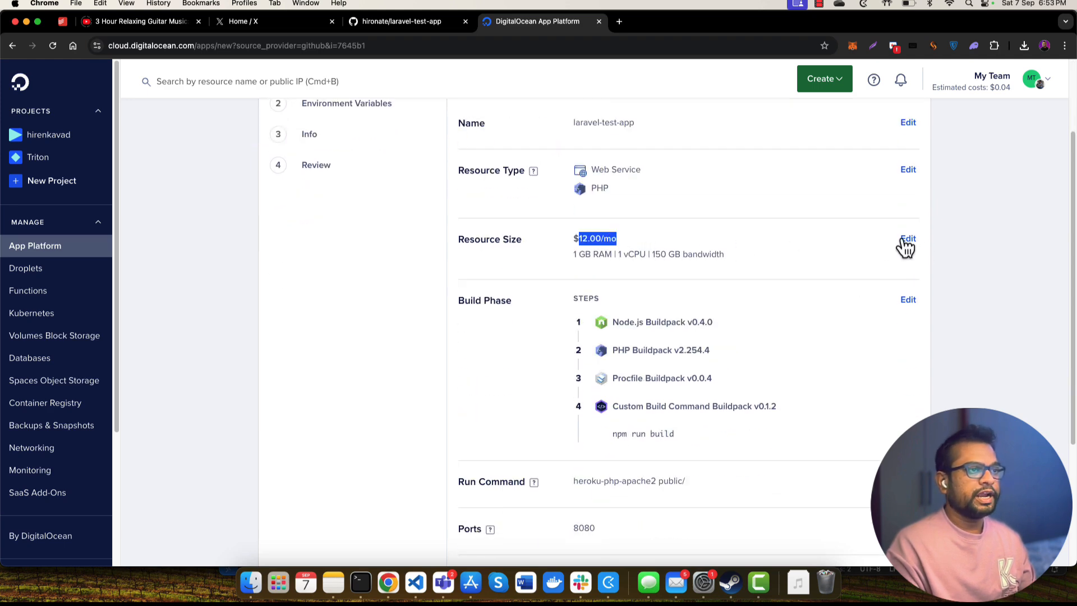
{"action": "left_click", "coordinate": [908, 239]}
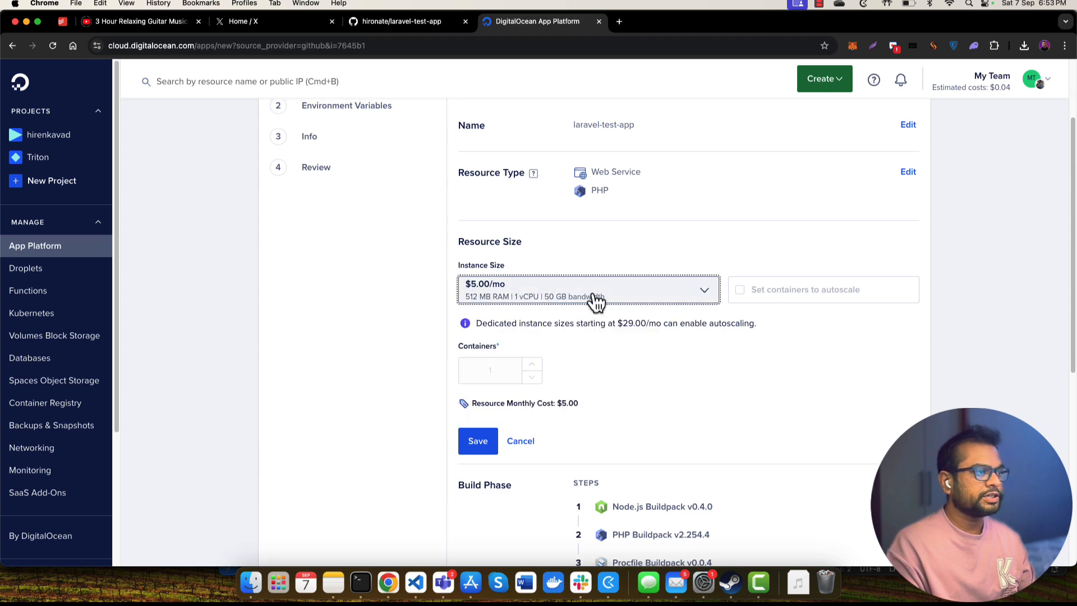
{"action": "left_click", "coordinate": [588, 290]}
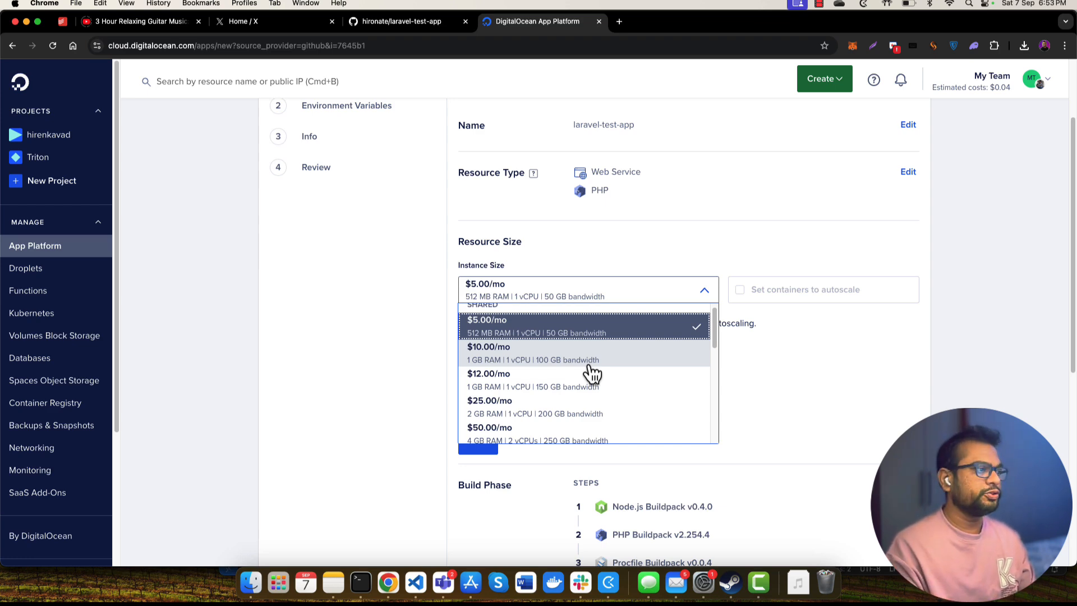
{"action": "scroll", "scroll_direction": "down", "scroll_amount": 3}
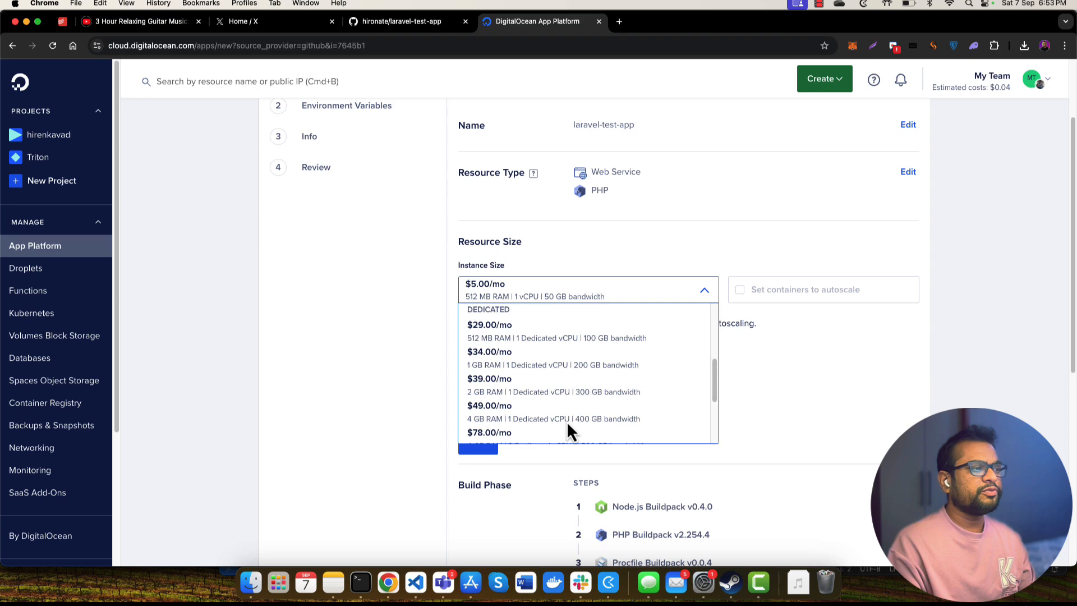
{"action": "scroll", "scroll_direction": "down", "scroll_amount": 3}
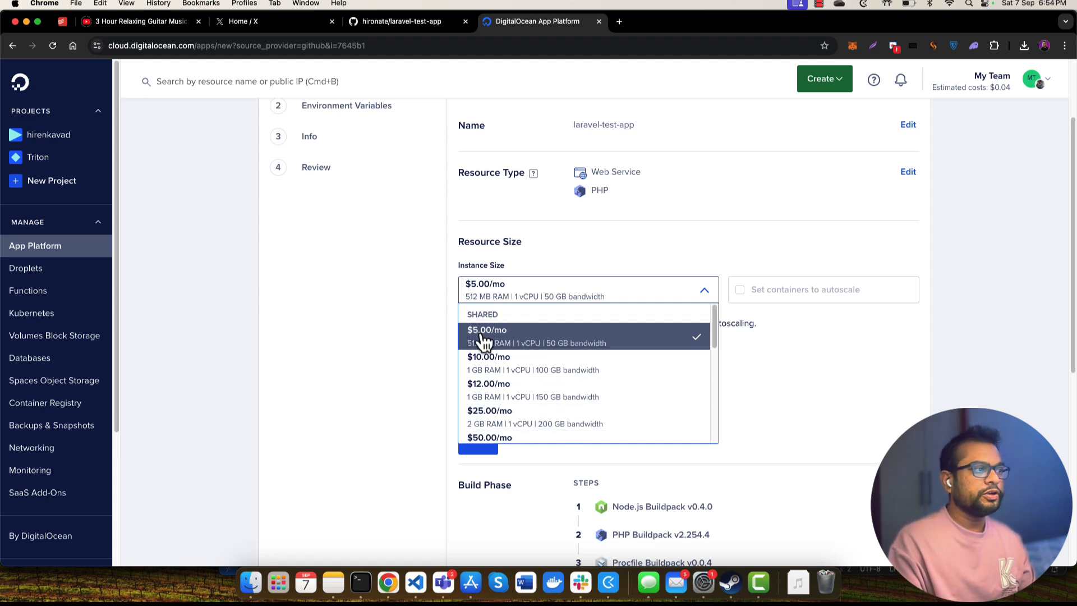
{"action": "left_click", "coordinate": [486, 336]}
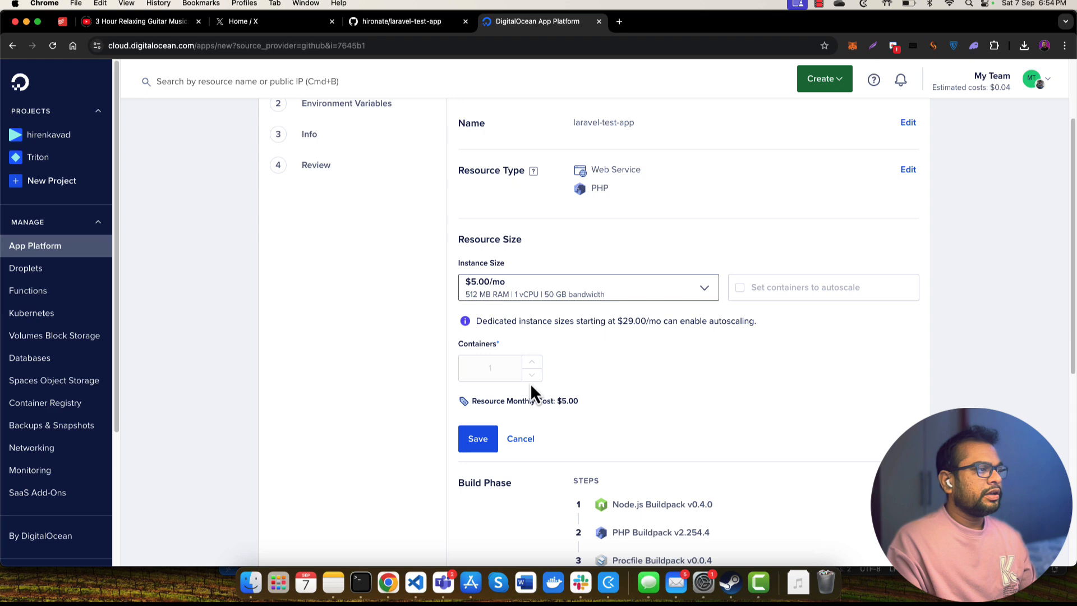
{"action": "mouse_move", "coordinate": [452, 367]}
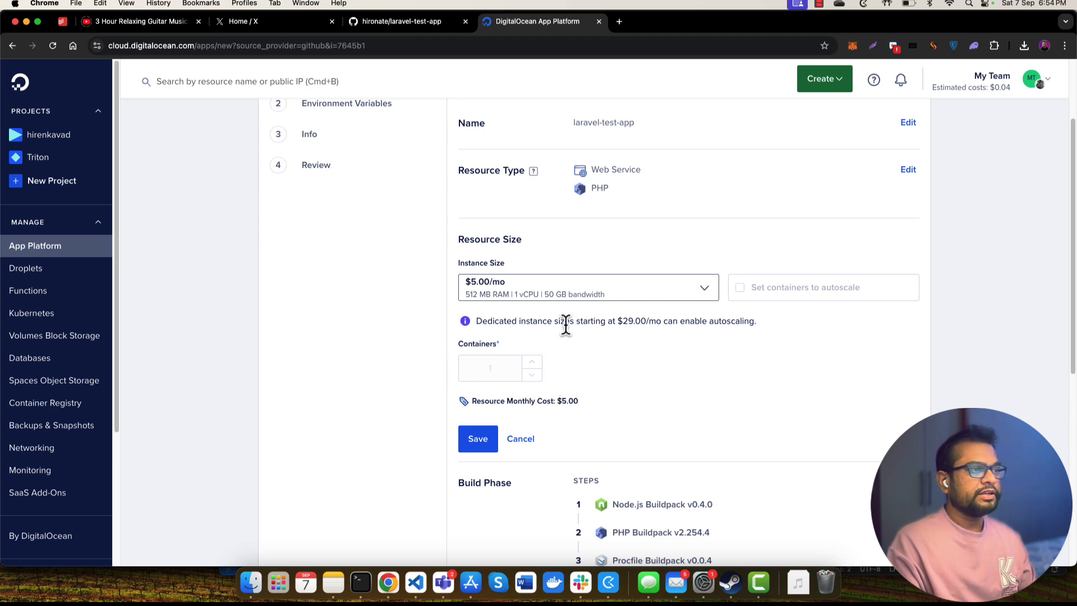
{"action": "left_click", "coordinate": [588, 287]}
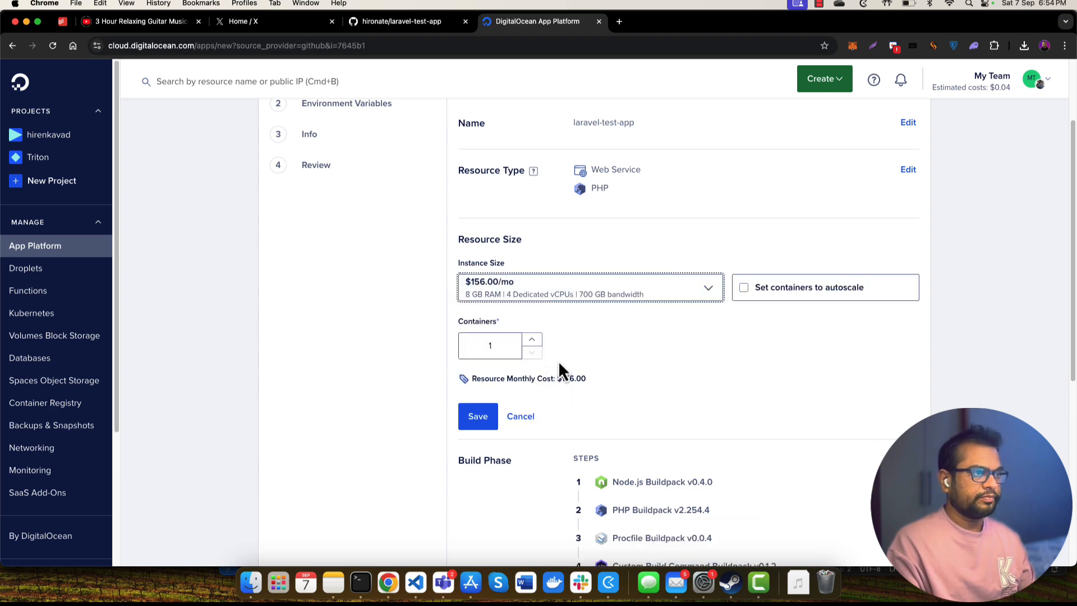
{"action": "left_click", "coordinate": [591, 288]}
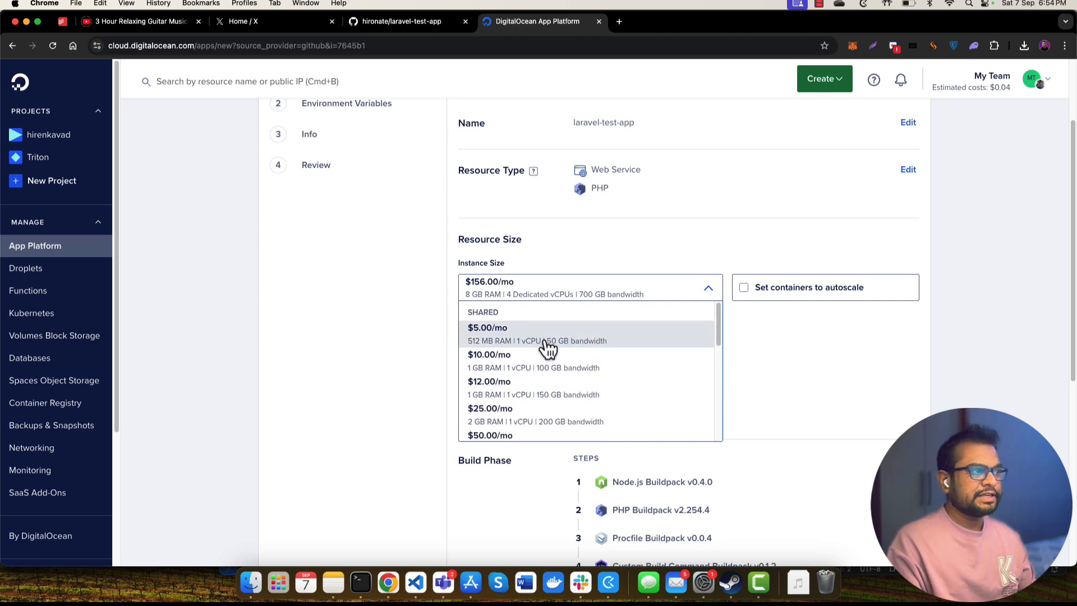
{"action": "mouse_move", "coordinate": [588, 344]}
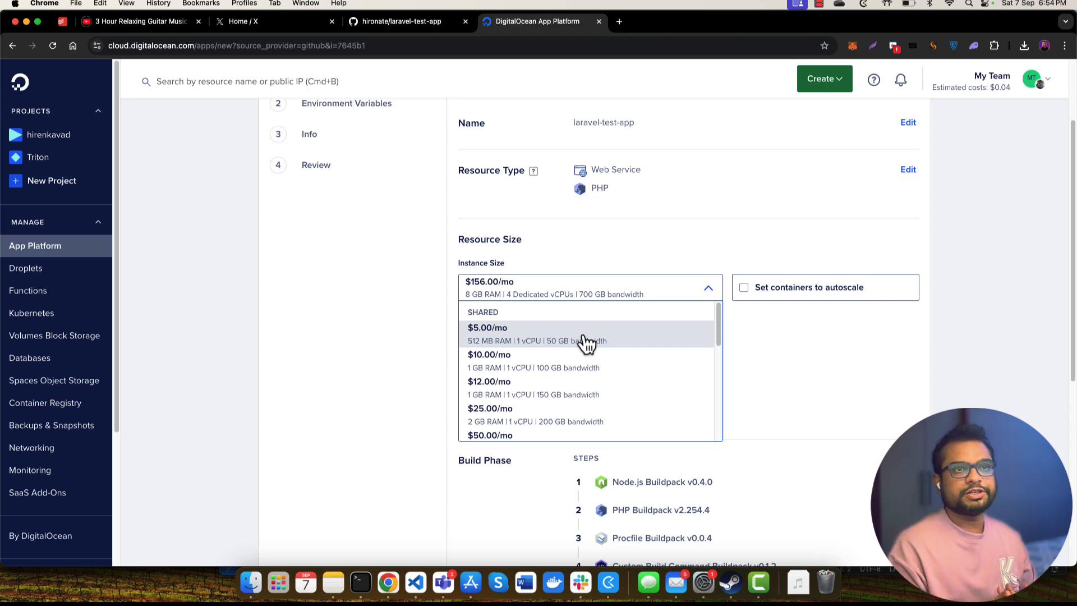
{"action": "scroll", "scroll_direction": "down", "scroll_amount": 3}
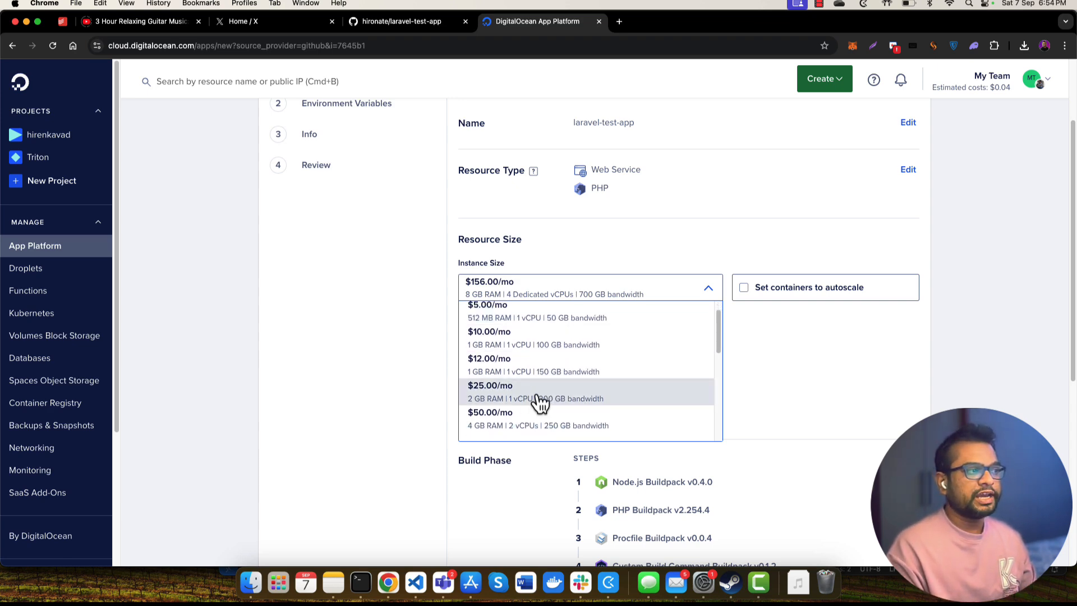
{"action": "left_click", "coordinate": [534, 391]}
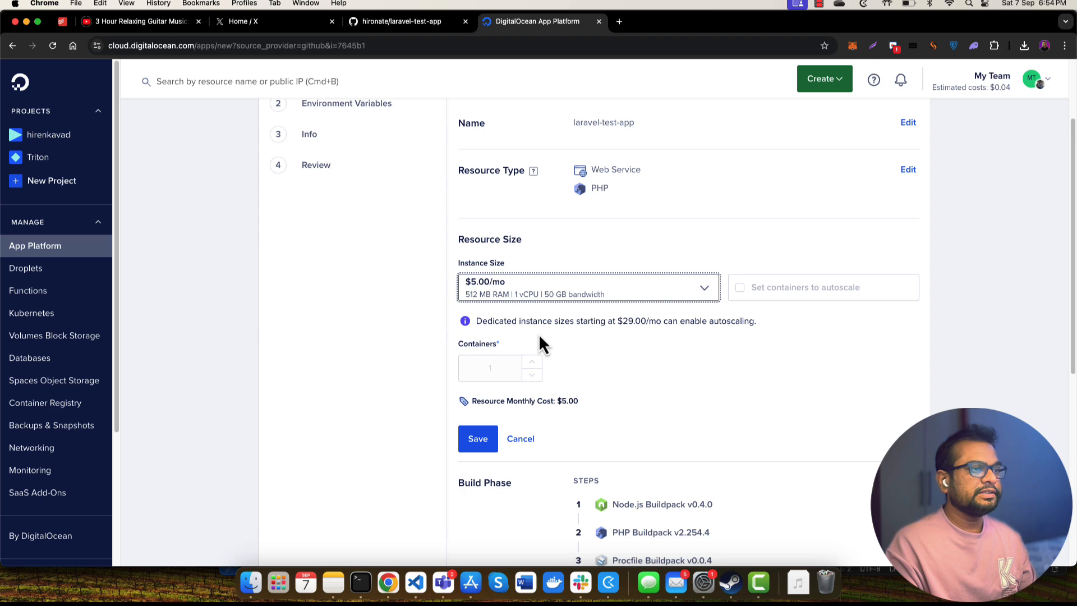
{"action": "scroll", "scroll_direction": "down", "scroll_amount": 3}
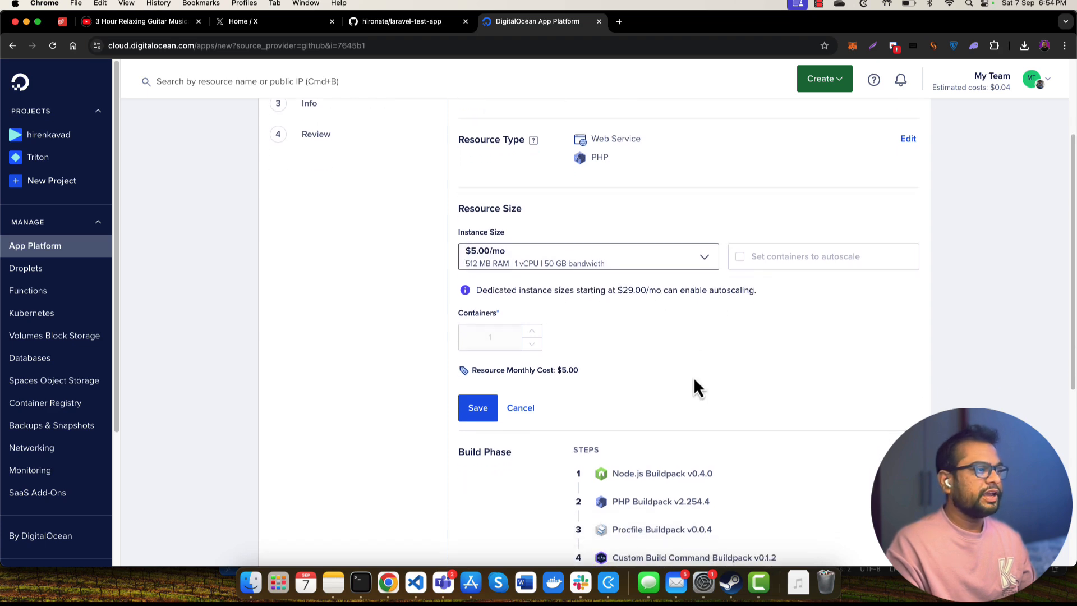
{"action": "left_click", "coordinate": [477, 407]}
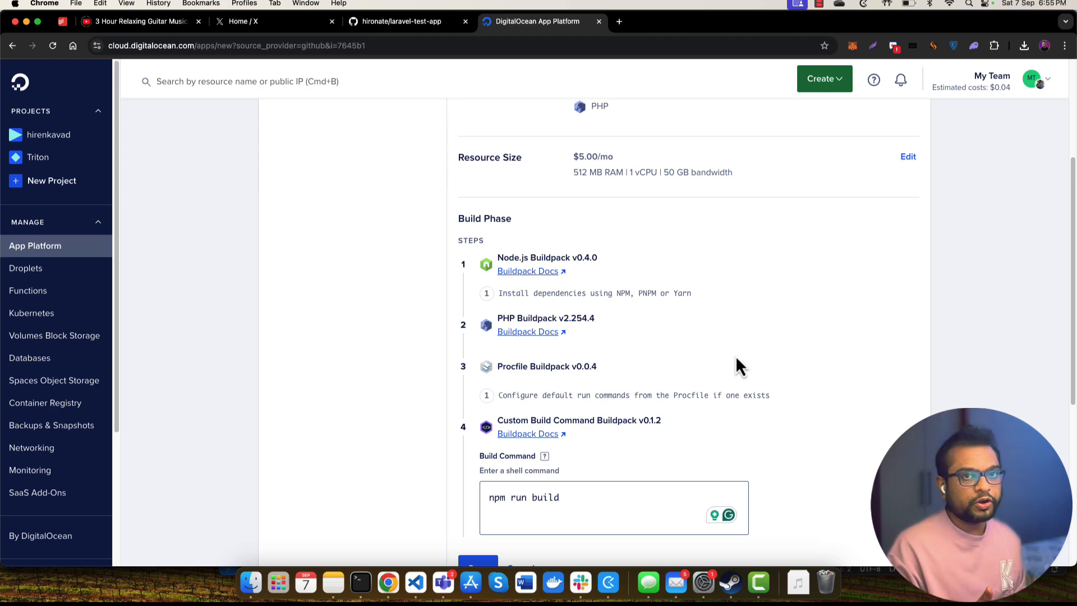
Replace the web service port 8080 with 8000 and save it
{"action": "left_click", "coordinate": [568, 497]}
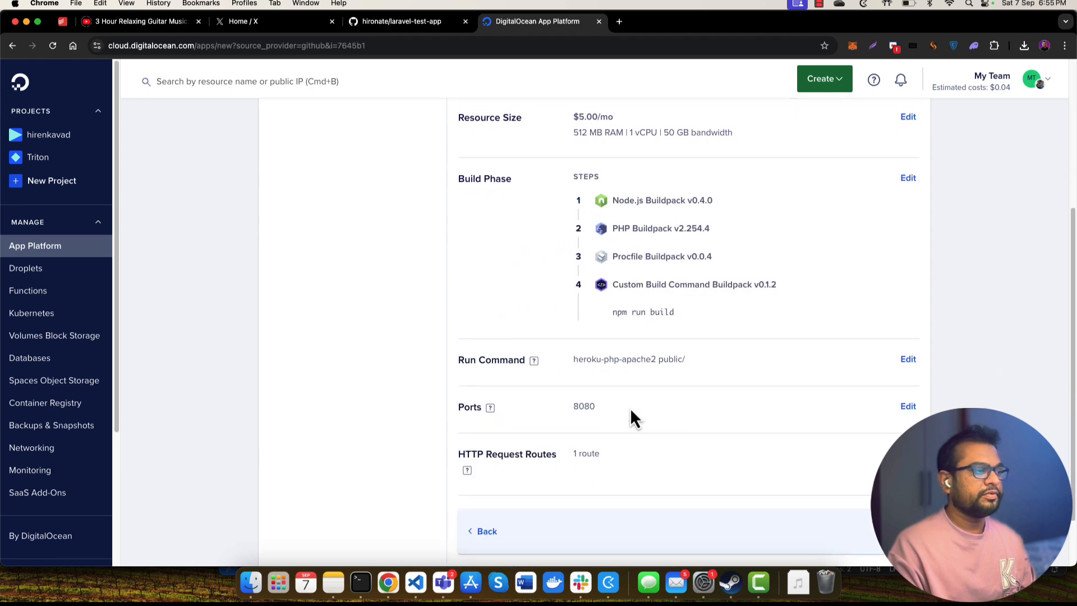
{"action": "scroll", "scroll_direction": "down", "scroll_amount": 3}
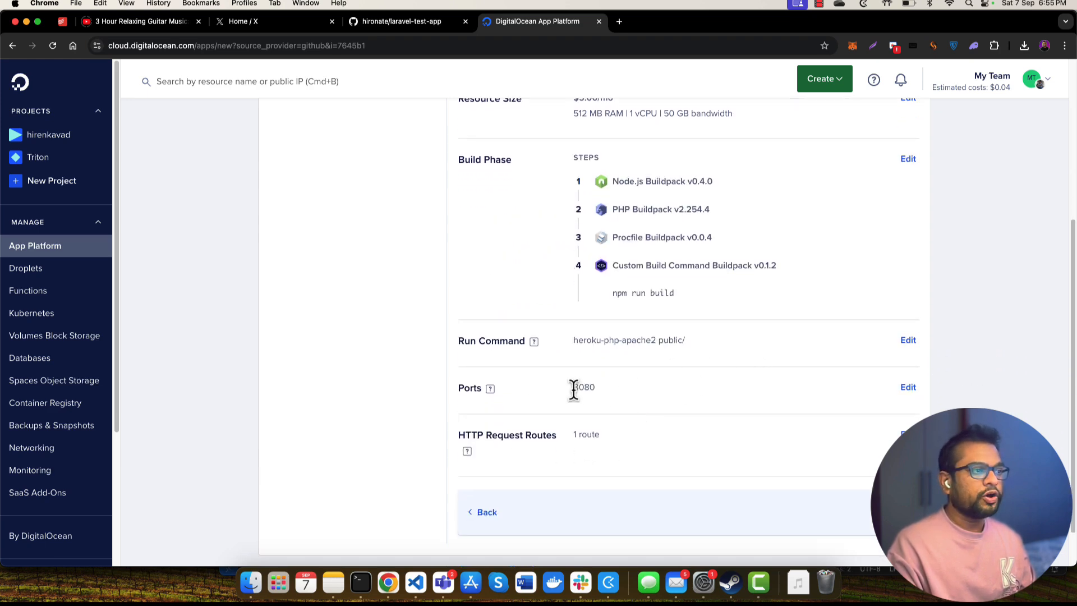
{"action": "double_click", "coordinate": [584, 387]}
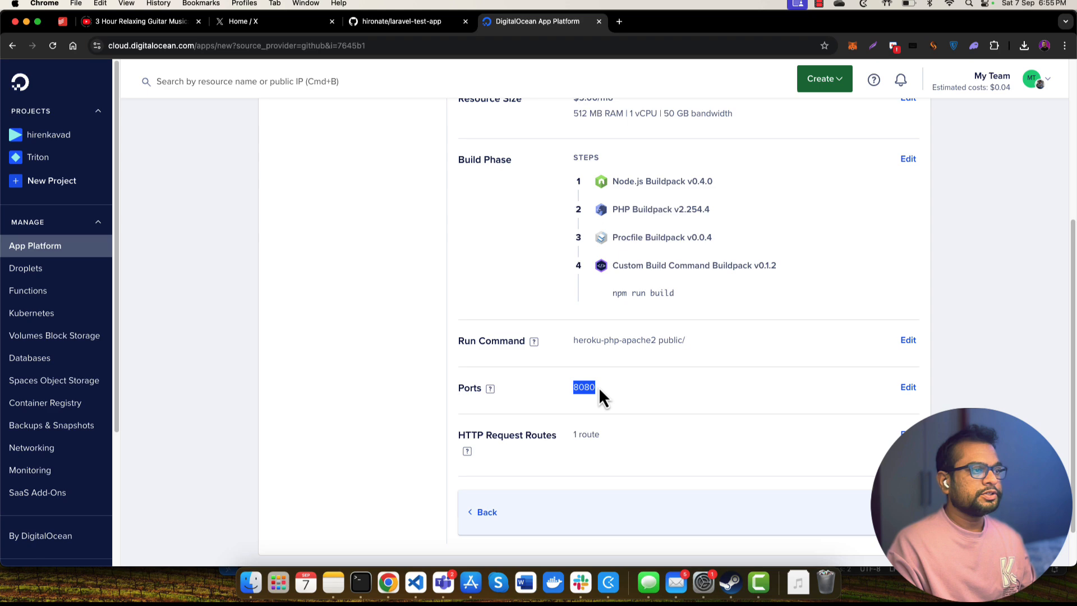
{"action": "left_click", "coordinate": [908, 387]}
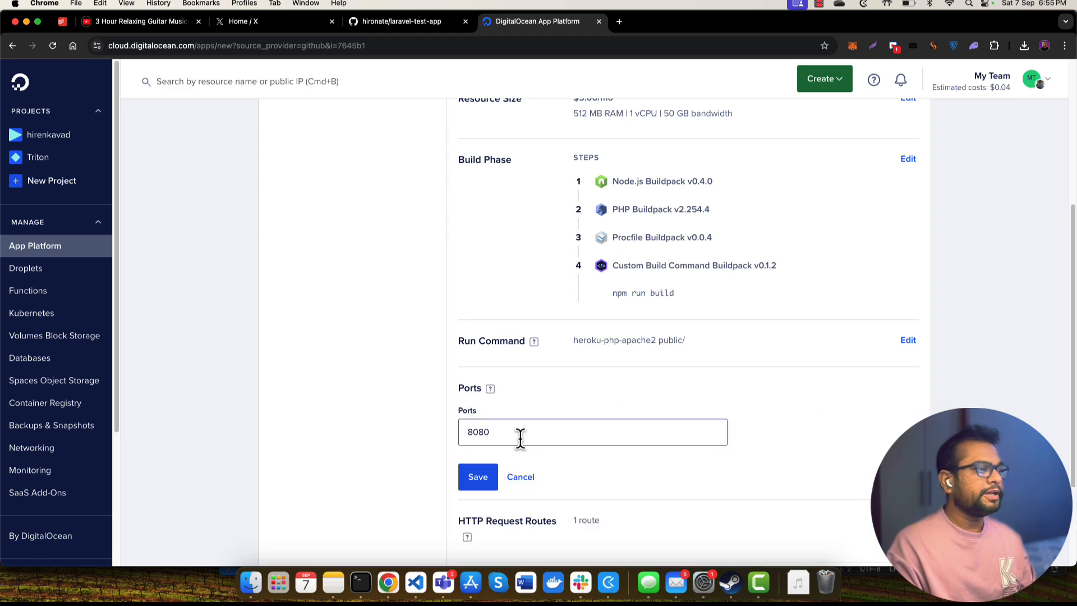
{"action": "type", "text": "8000"}
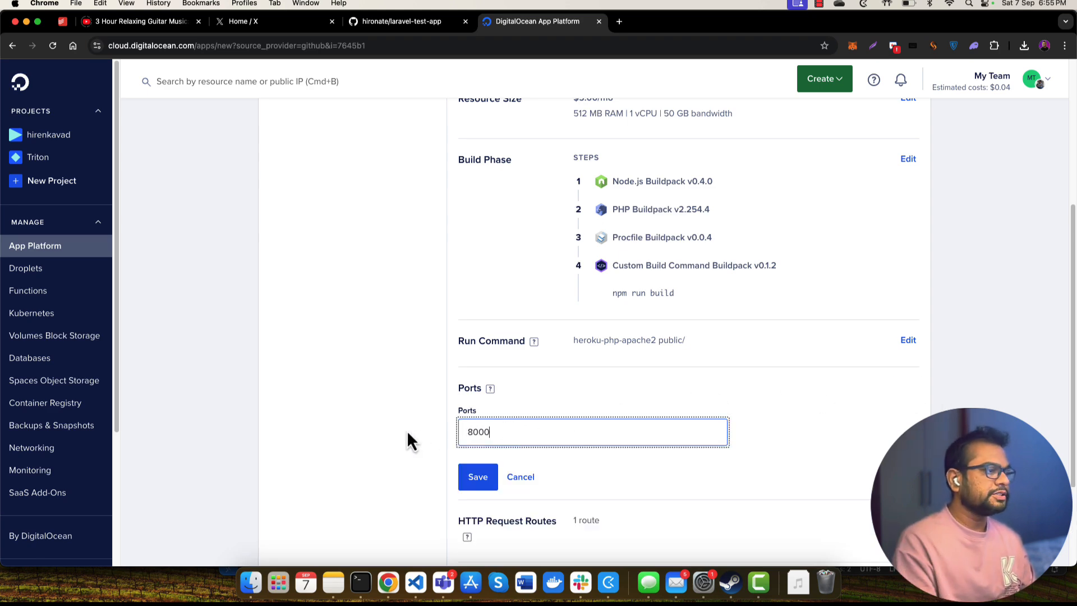
{"action": "left_click", "coordinate": [478, 477]}
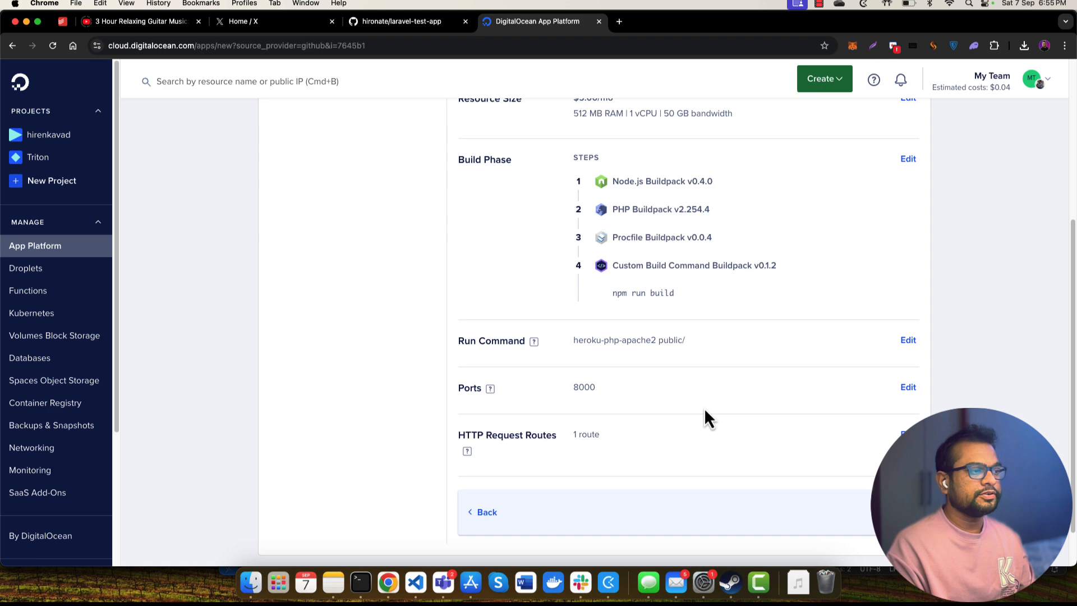
{"action": "left_click", "coordinate": [486, 512]}
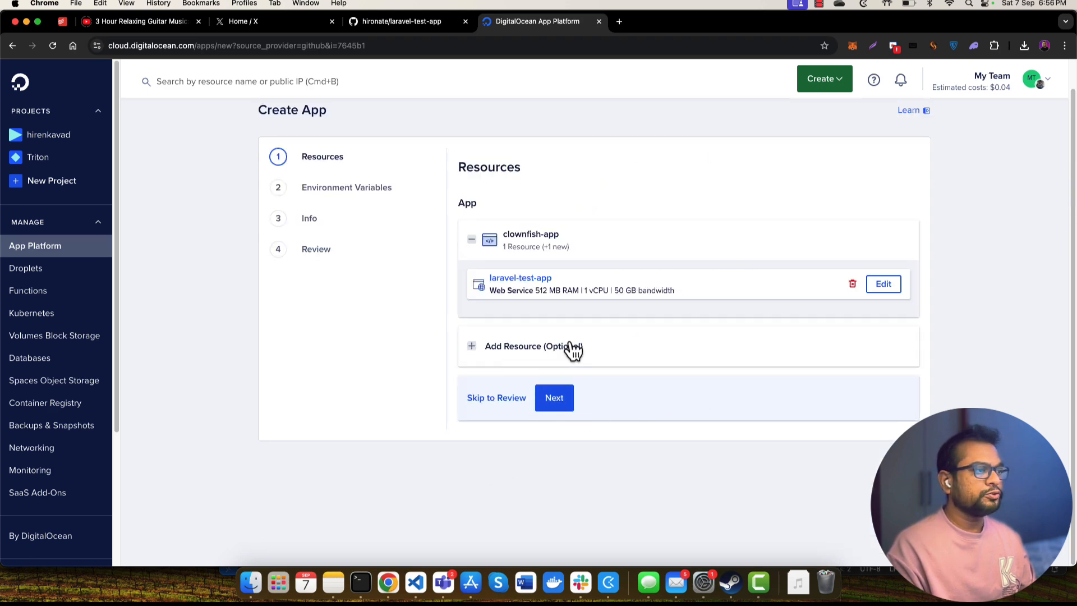
{"action": "mouse_move", "coordinate": [521, 389]}
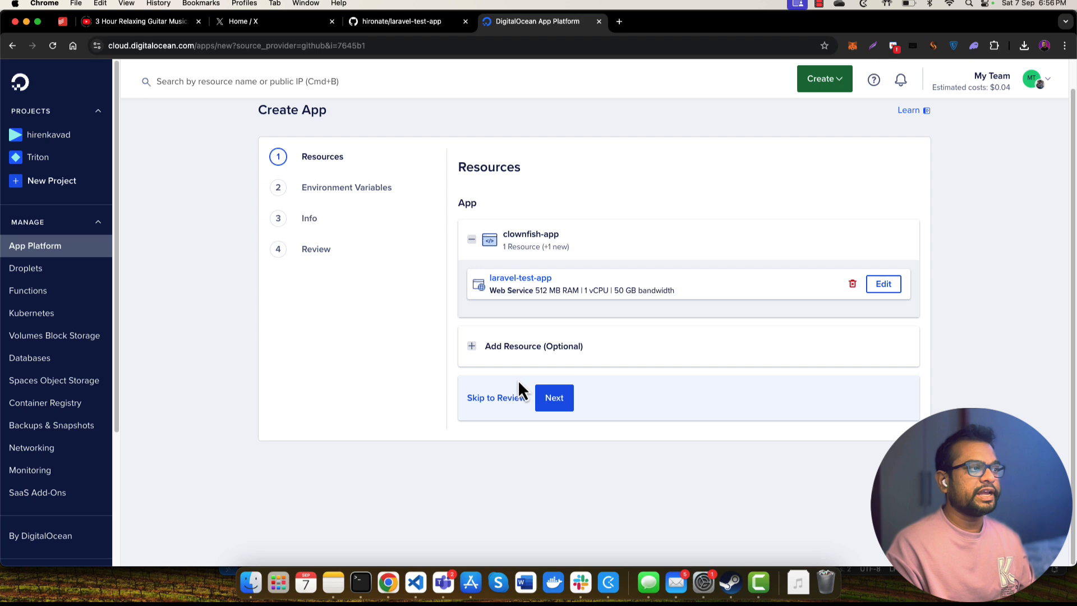
Proceed from the completed Resources step to Environment Variables
{"action": "left_click", "coordinate": [532, 346]}
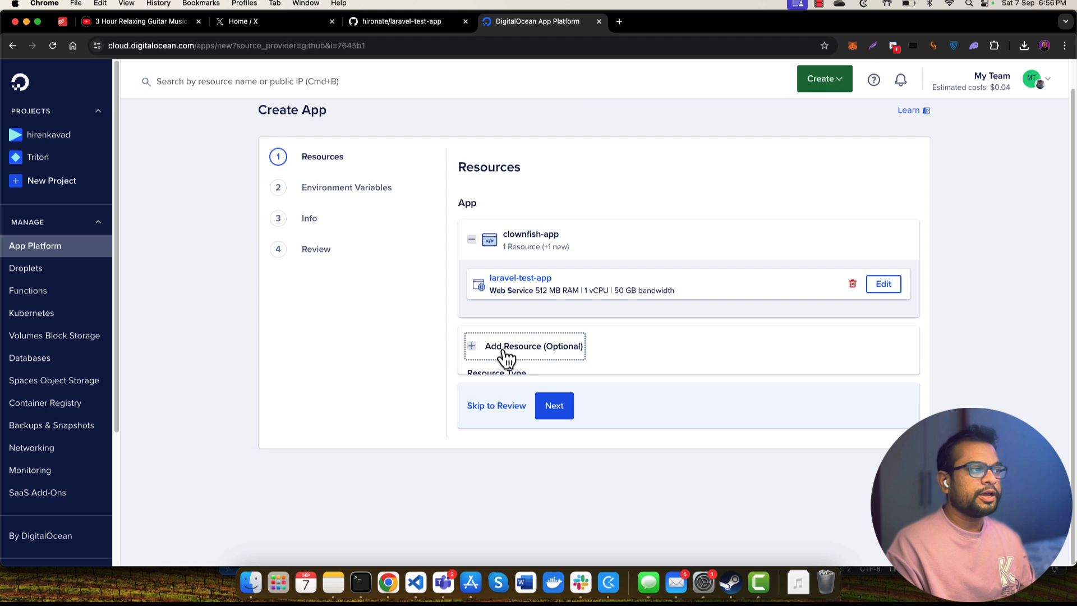
{"action": "left_click", "coordinate": [554, 405]}
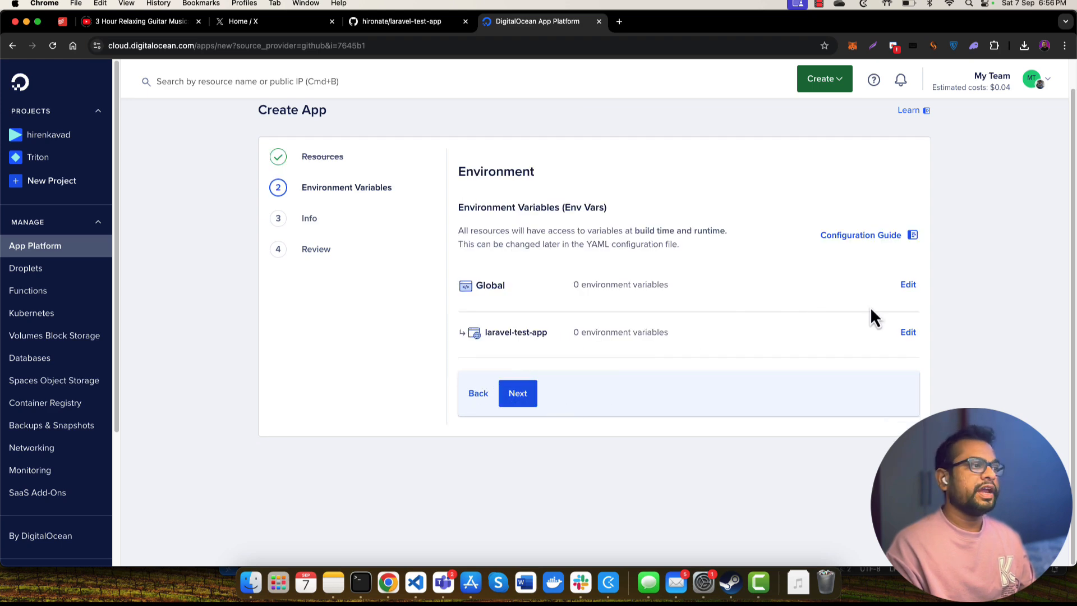
{"action": "mouse_move", "coordinate": [894, 349]}
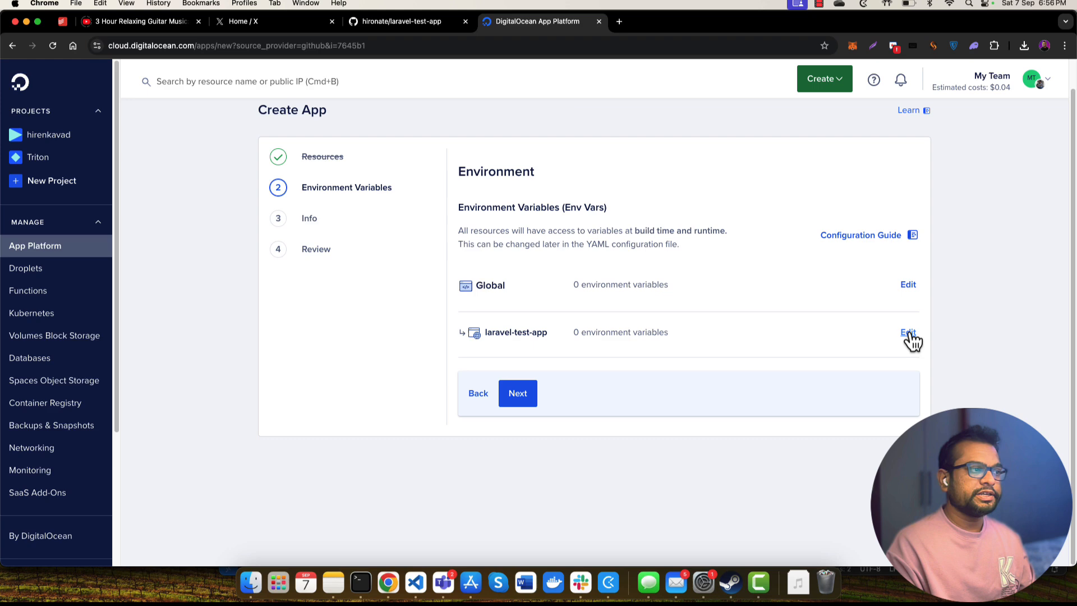
Paste the Laravel .env contents into laravel-test-app's bulk editor and review the 50 variables
{"action": "left_click", "coordinate": [908, 332]}
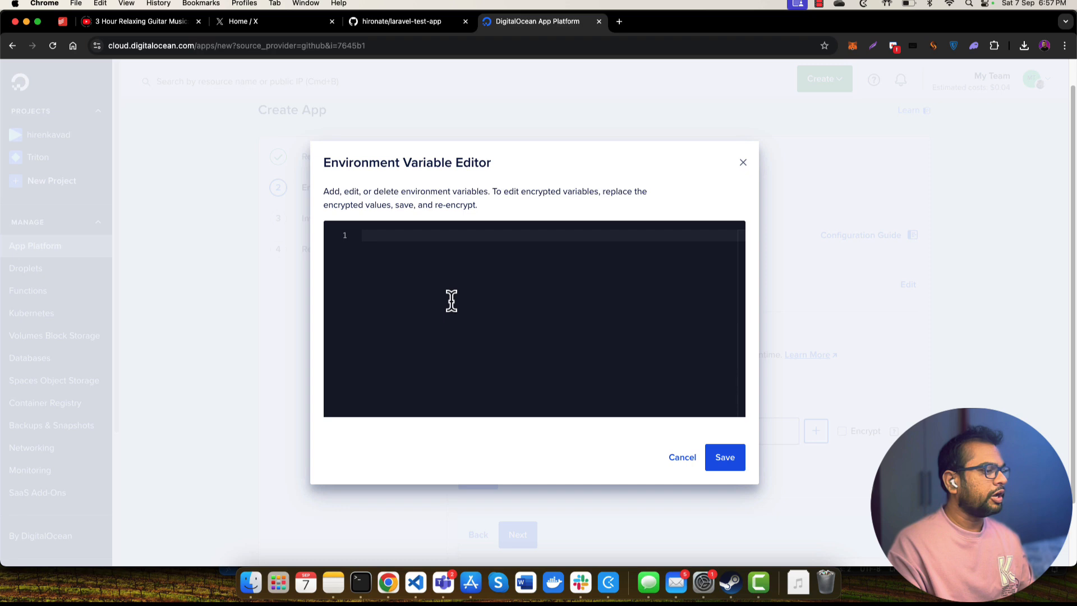
{"action": "left_click", "coordinate": [415, 592]}
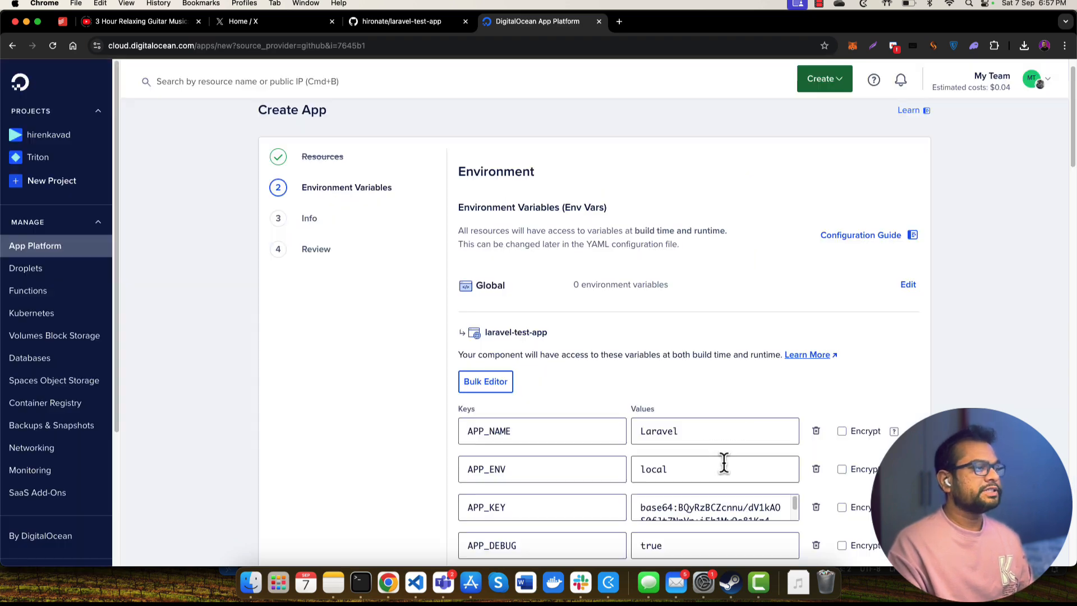
{"action": "scroll", "scroll_direction": "down", "scroll_amount": 3}
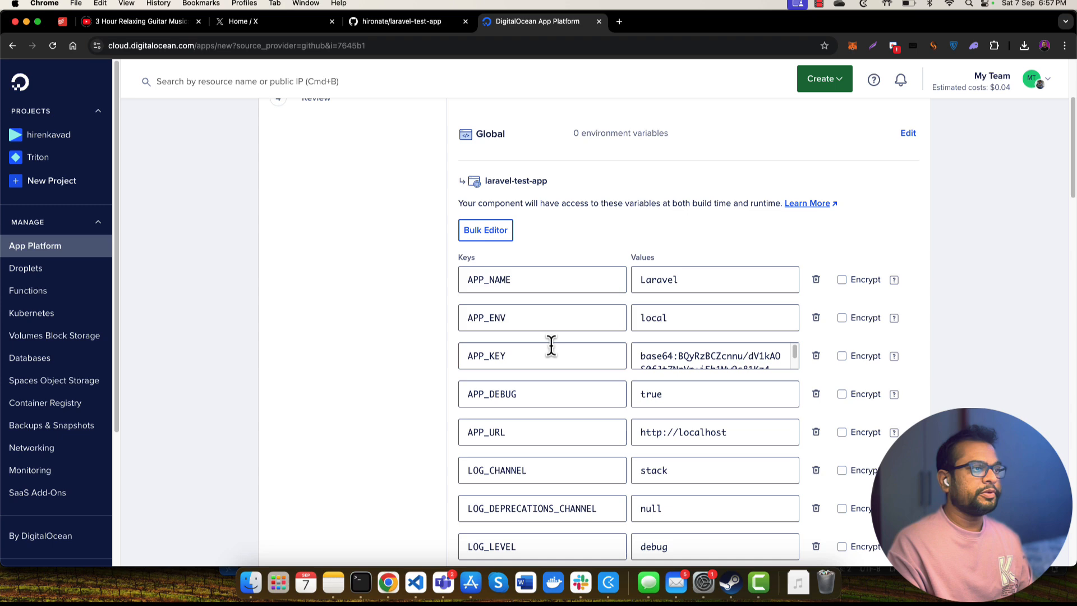
{"action": "scroll", "scroll_direction": "down", "scroll_amount": 3}
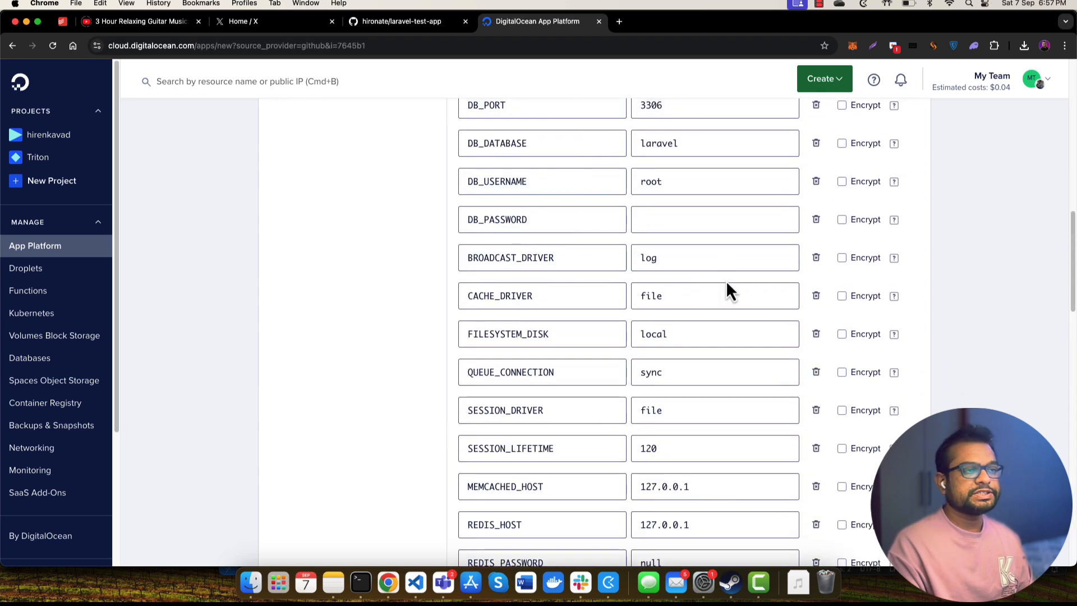
{"action": "scroll", "scroll_direction": "down", "scroll_amount": 3}
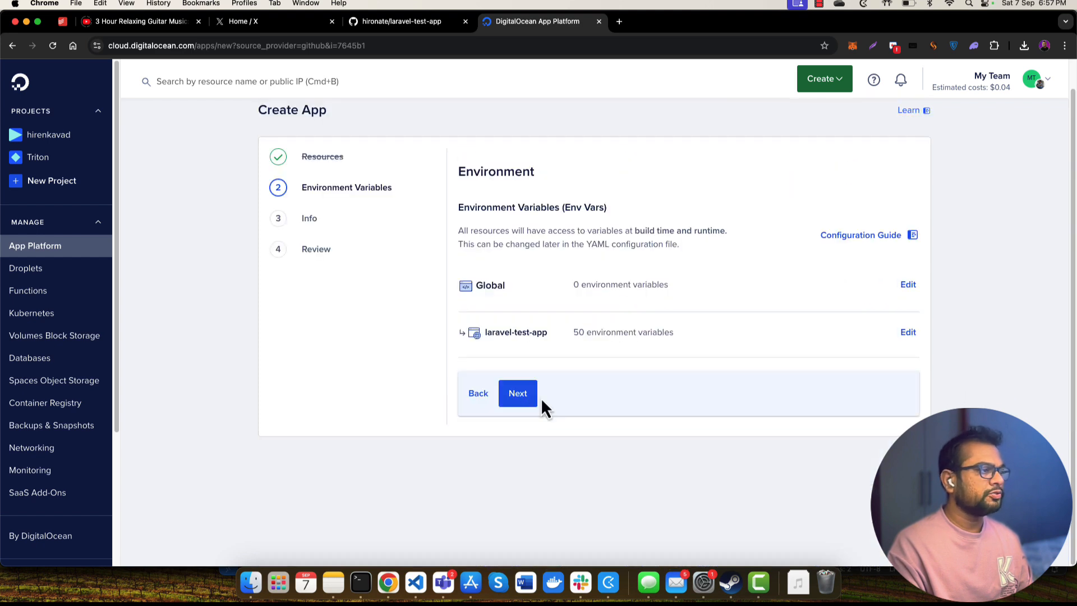
On the app info step, keep Bangalore as the region and save
{"action": "left_click", "coordinate": [518, 393]}
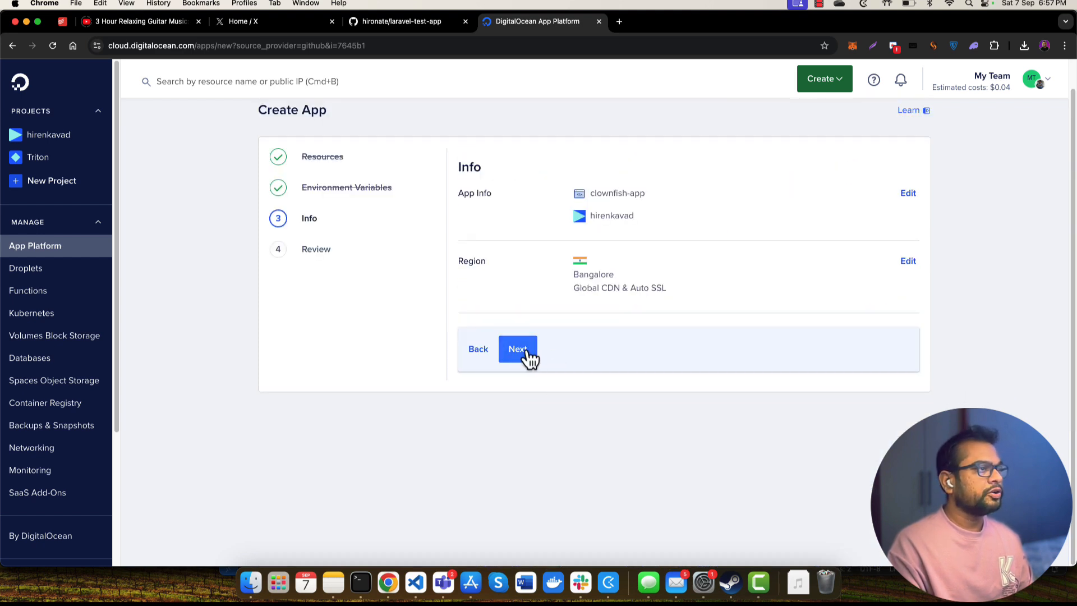
{"action": "left_click", "coordinate": [907, 261]}
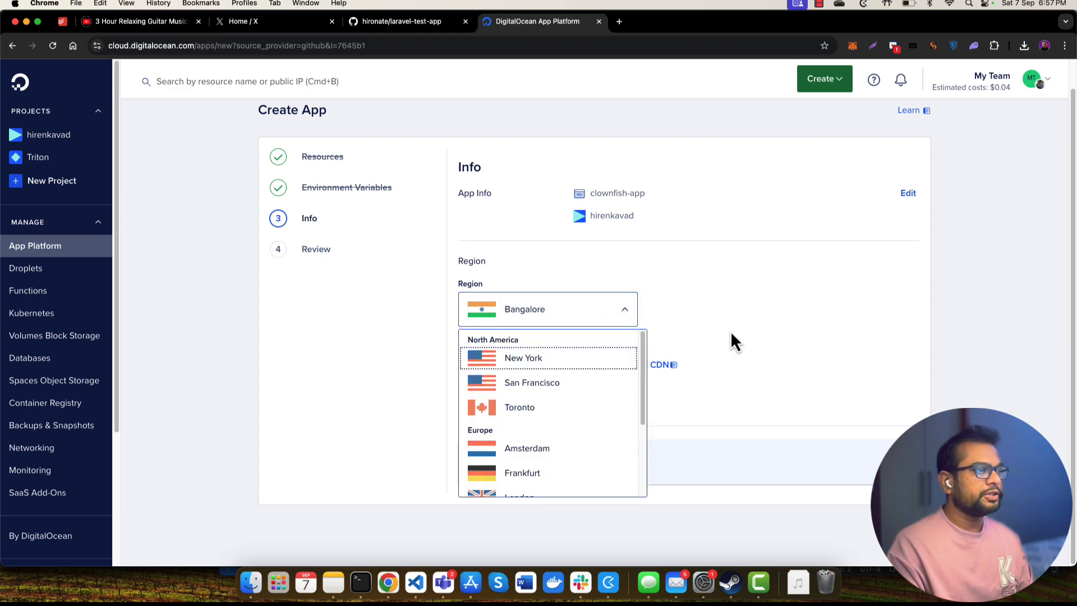
{"action": "left_click", "coordinate": [548, 309]}
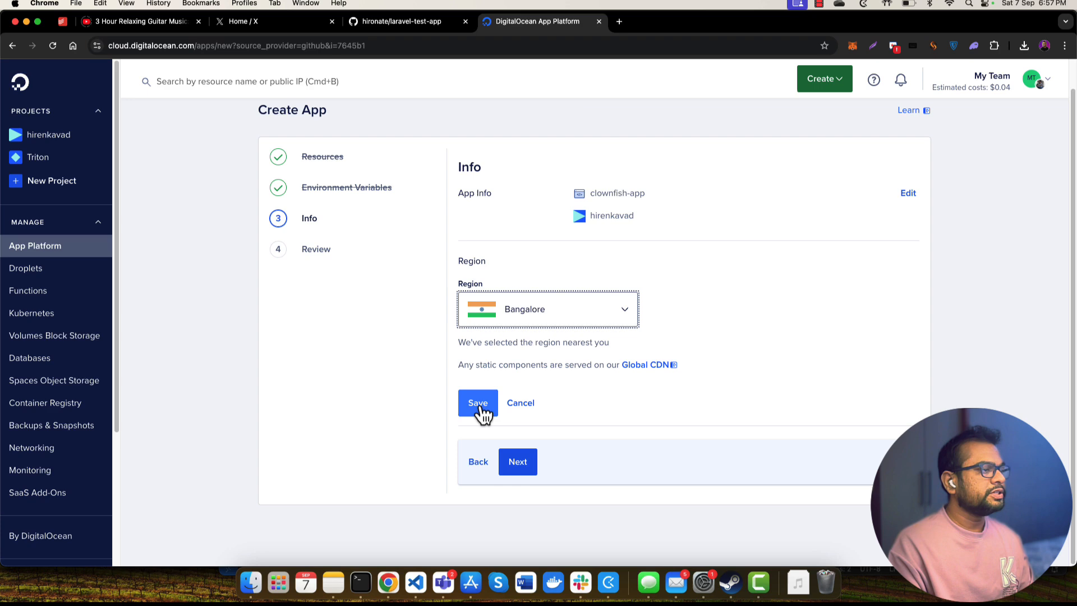
{"action": "left_click", "coordinate": [478, 402]}
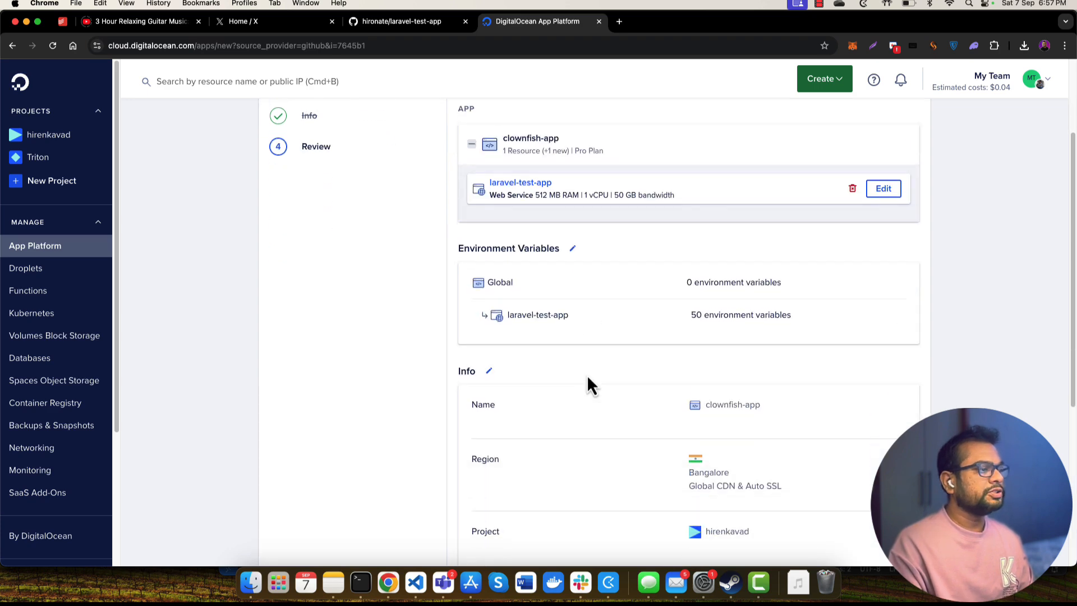
Create clownfish-app's resources from the Review page and watch its first build start
{"action": "scroll", "scroll_direction": "down", "scroll_amount": 3}
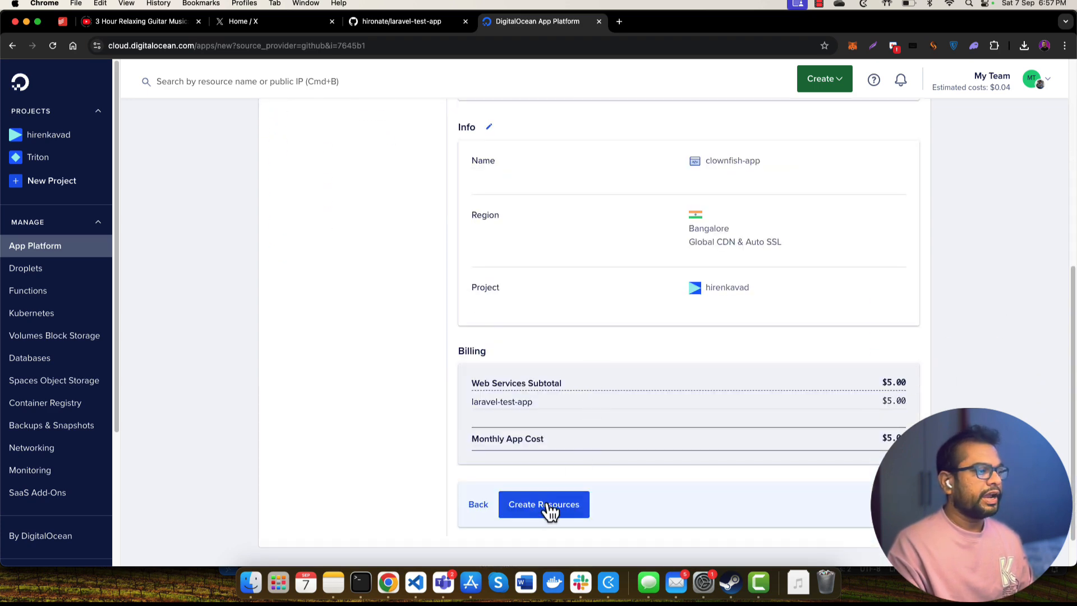
{"action": "left_click", "coordinate": [543, 504]}
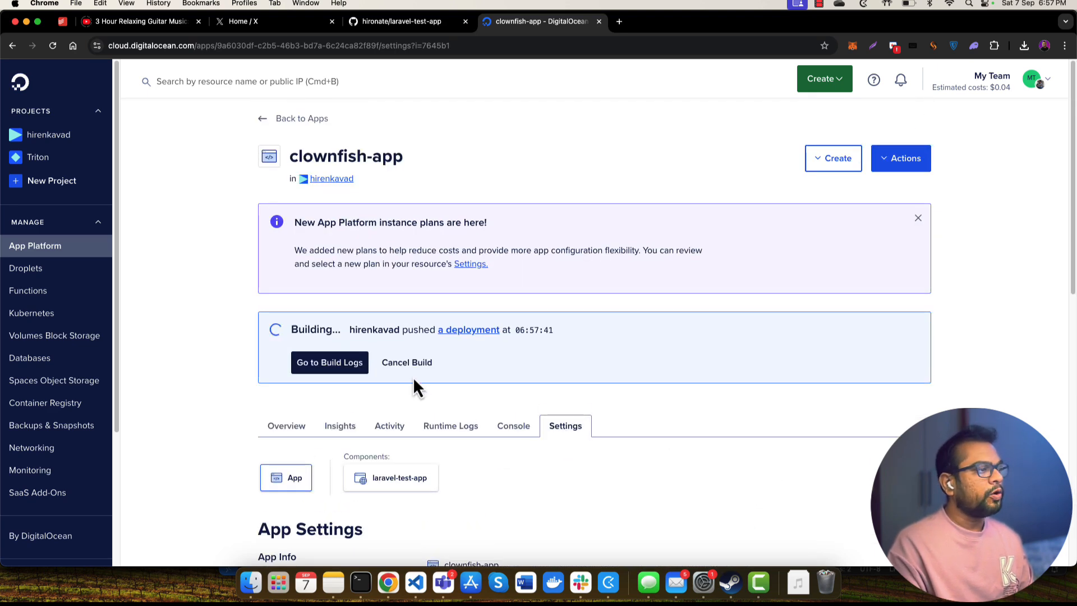
{"action": "scroll", "scroll_direction": "down", "scroll_amount": 3}
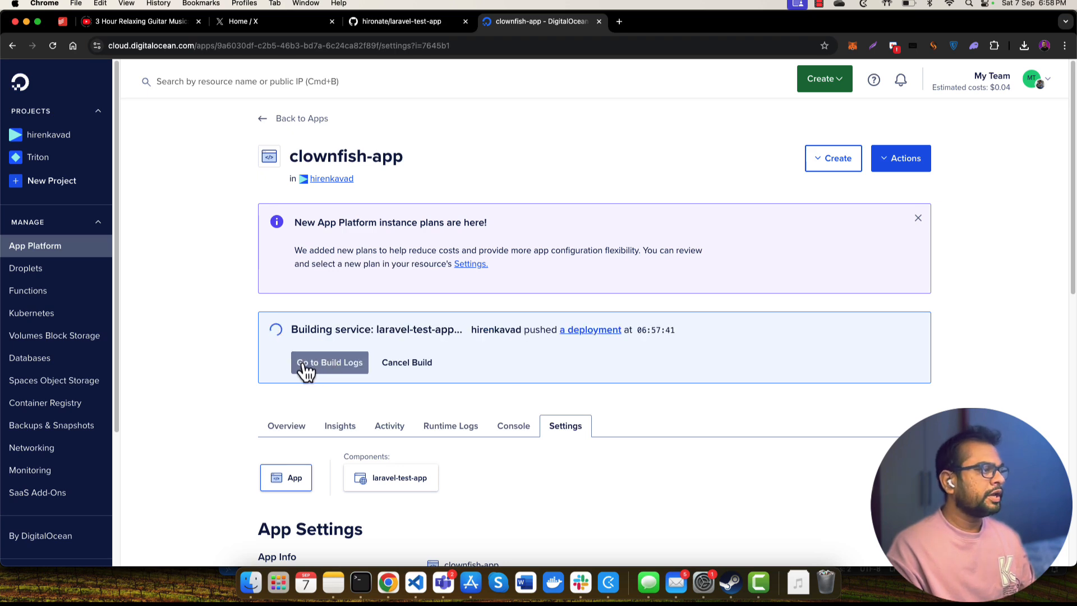
Watch clownfish-app's live build logs until the first deployment reports it is live
{"action": "left_click", "coordinate": [329, 362]}
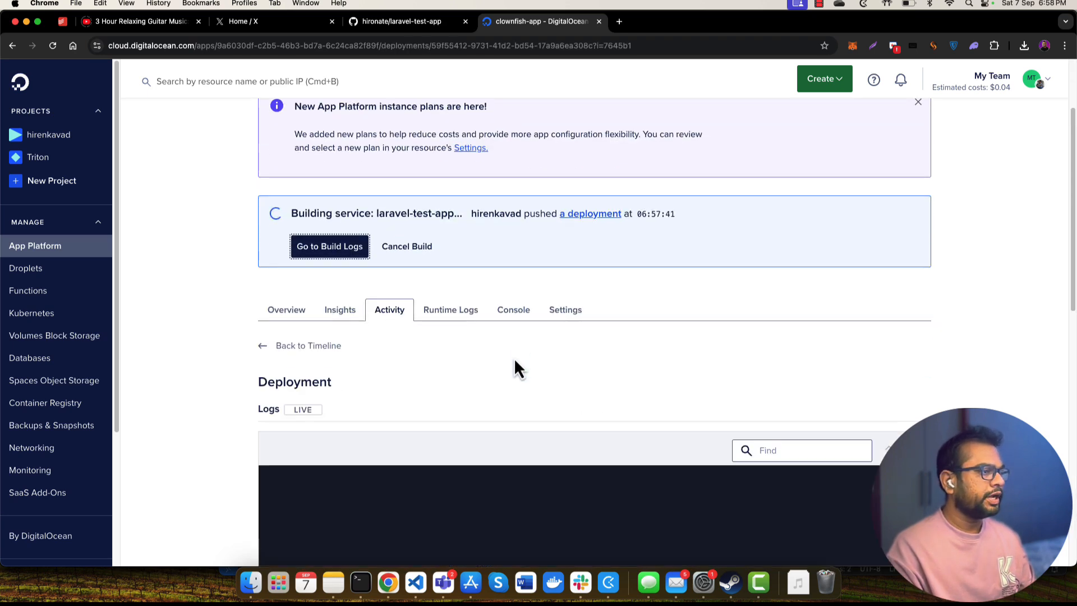
{"action": "scroll", "scroll_direction": "down", "scroll_amount": 3}
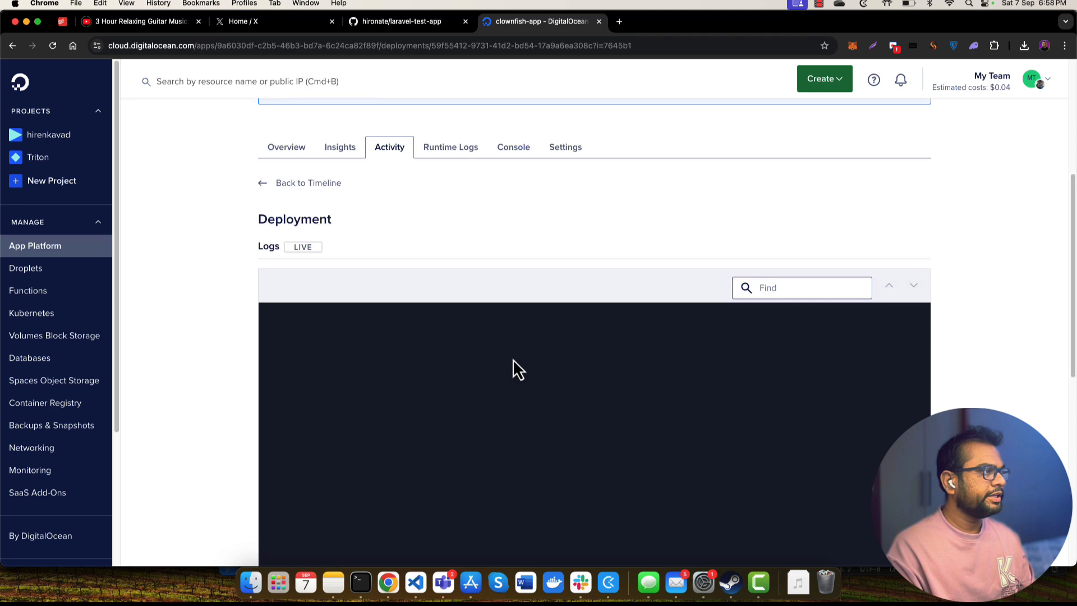
{"action": "scroll", "scroll_direction": "down", "scroll_amount": 3}
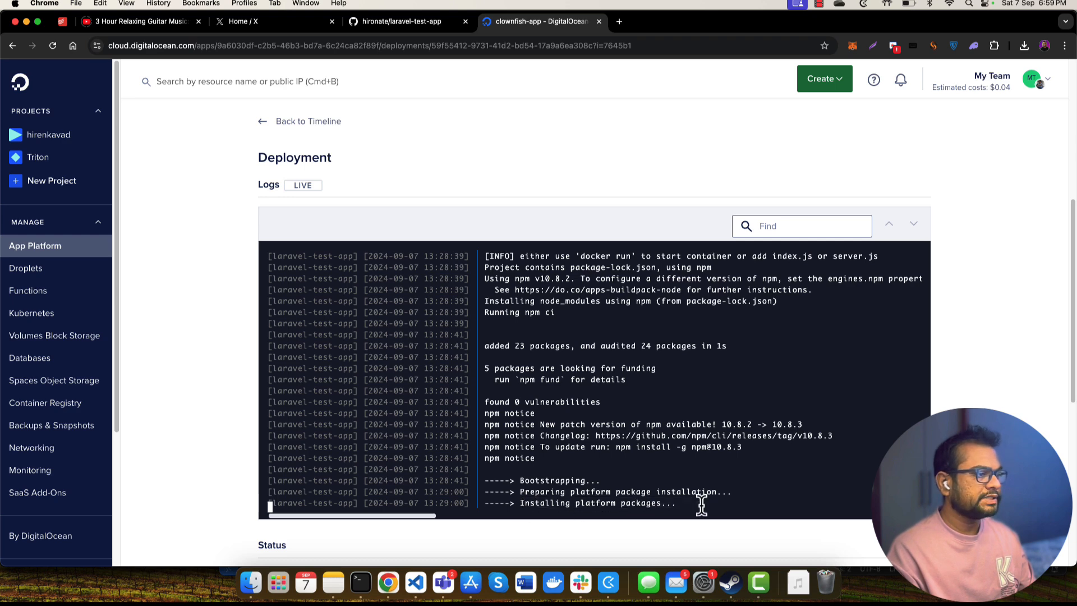
{"action": "mouse_move", "coordinate": [721, 450]}
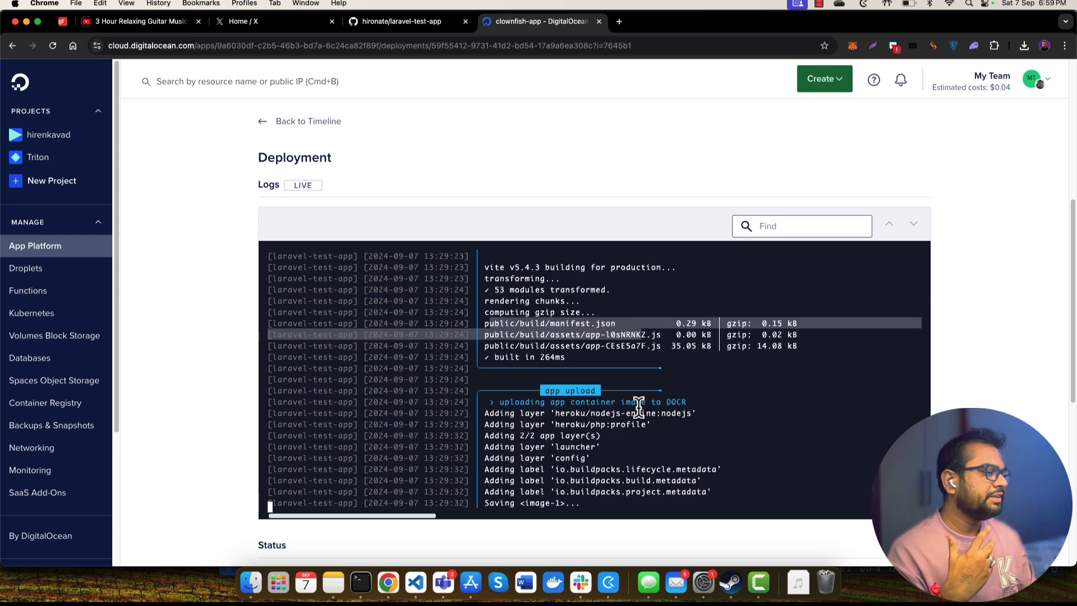
{"action": "mouse_move", "coordinate": [649, 395]}
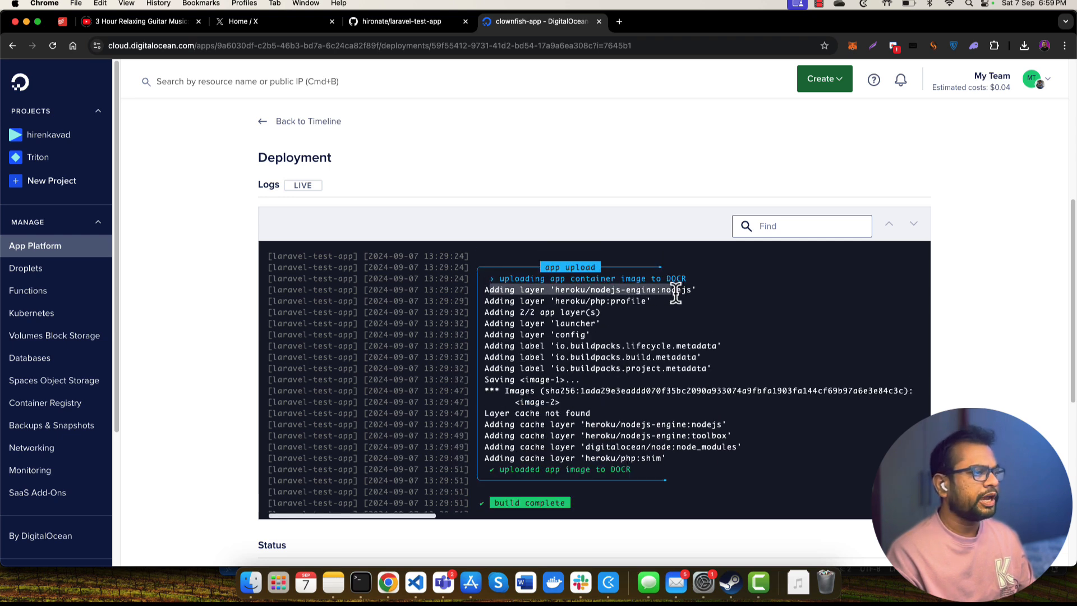
{"action": "mouse_move", "coordinate": [578, 289]}
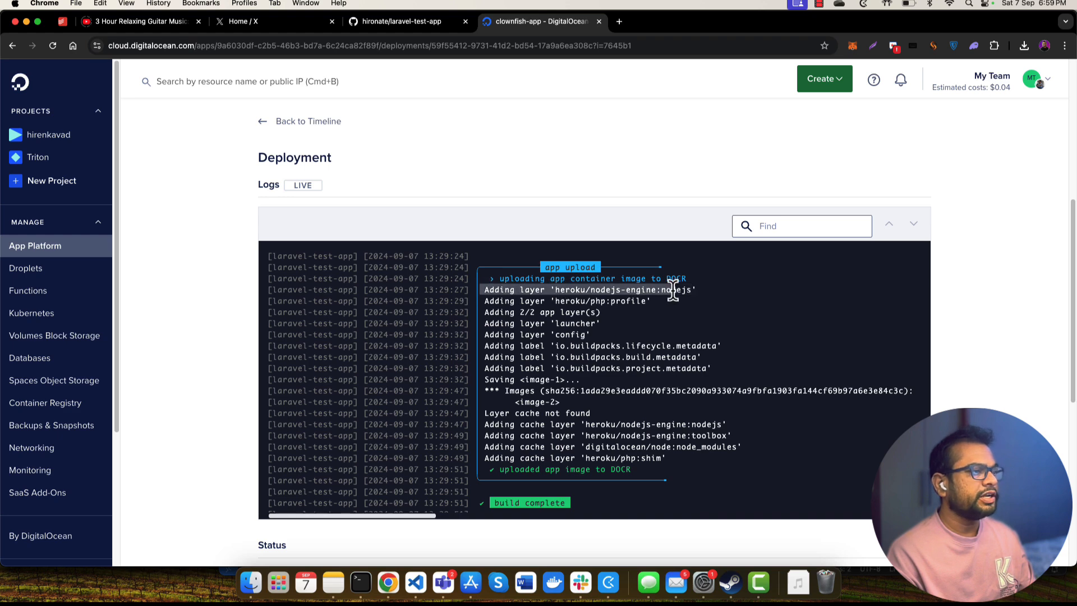
{"action": "mouse_move", "coordinate": [560, 288]}
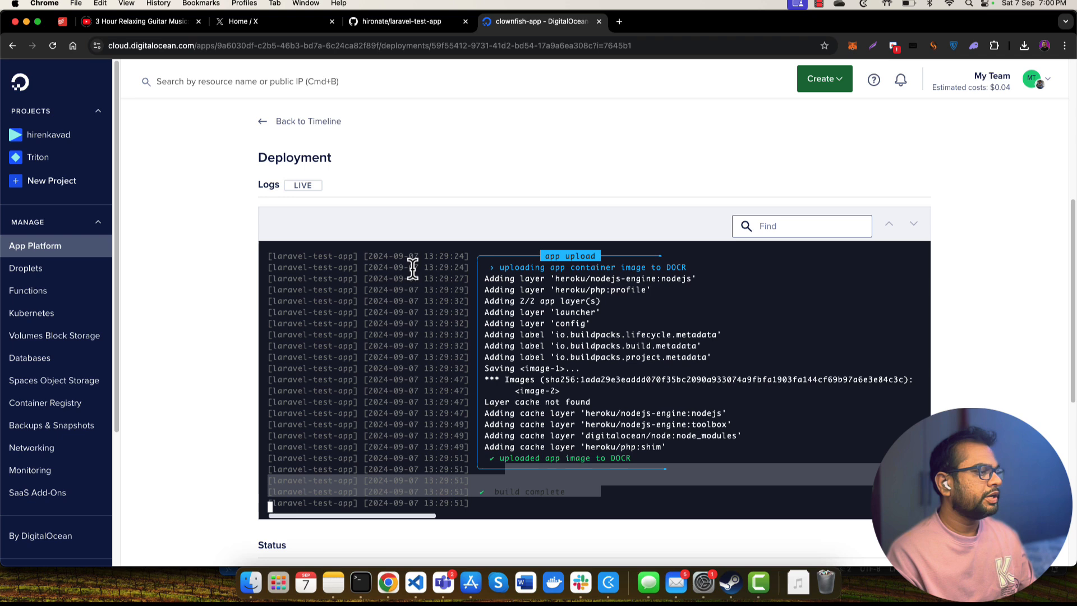
{"action": "scroll", "scroll_direction": "down", "scroll_amount": 3}
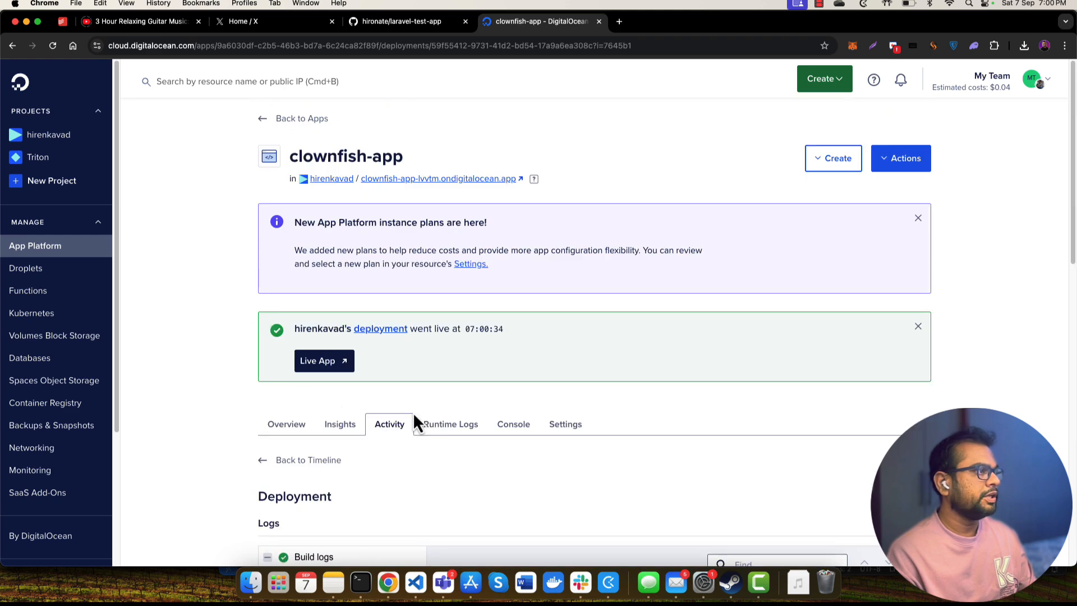
Check app health on the Overview tab, then open clownfish-app-lvvtm.ondigitalocean.app via Live App
{"action": "left_click", "coordinate": [286, 424]}
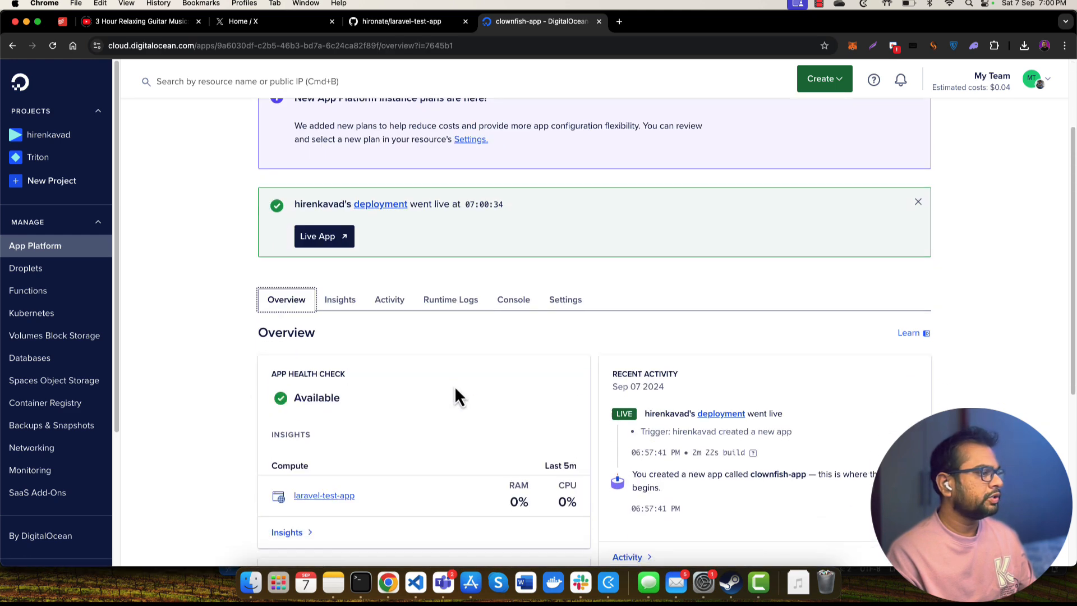
{"action": "scroll", "scroll_direction": "down", "scroll_amount": 3}
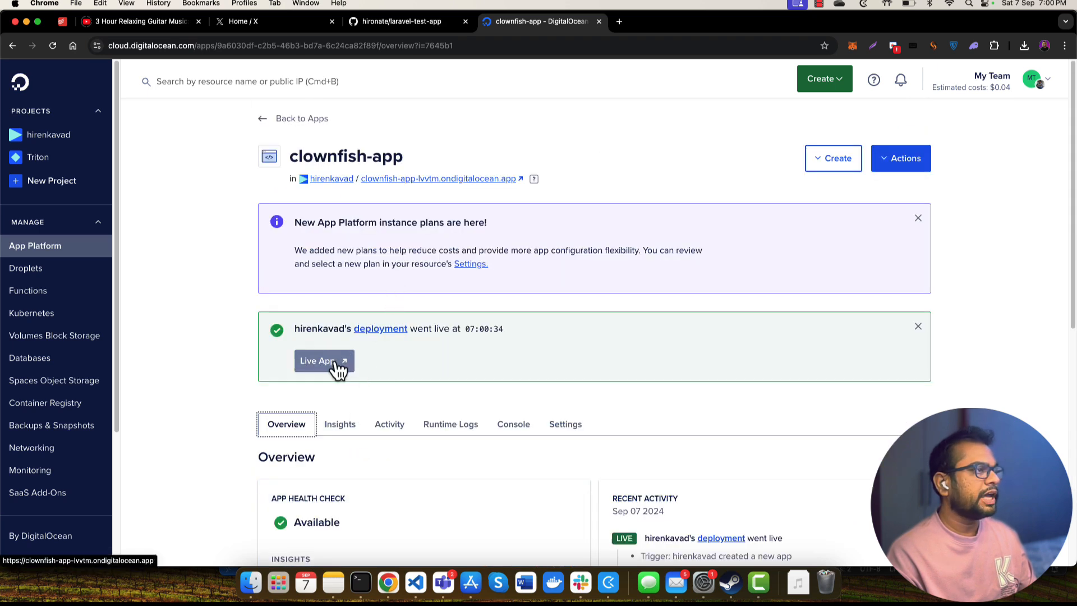
{"action": "left_click", "coordinate": [320, 360]}
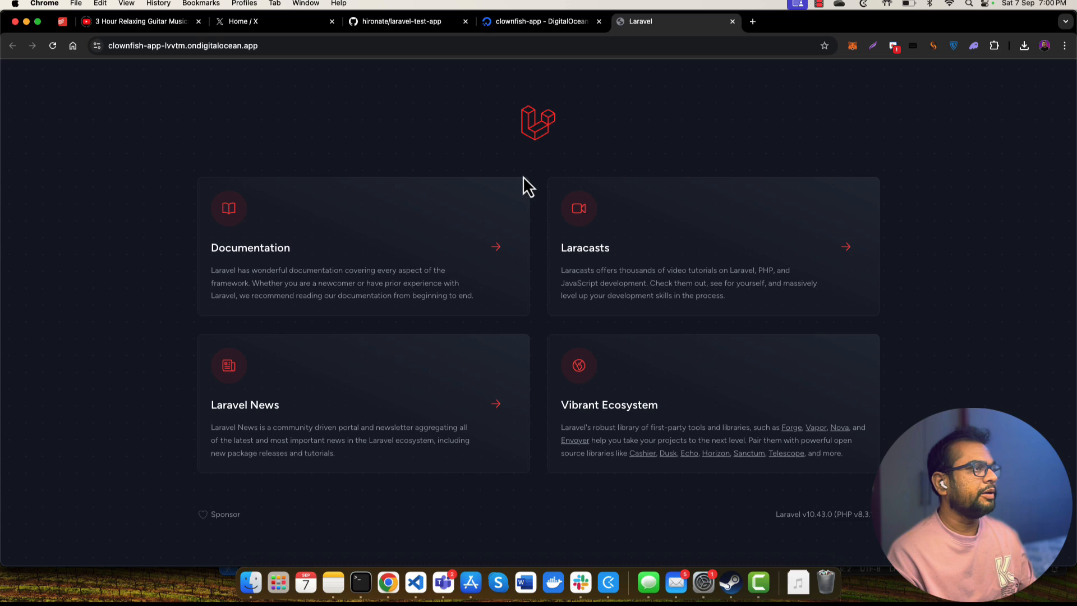